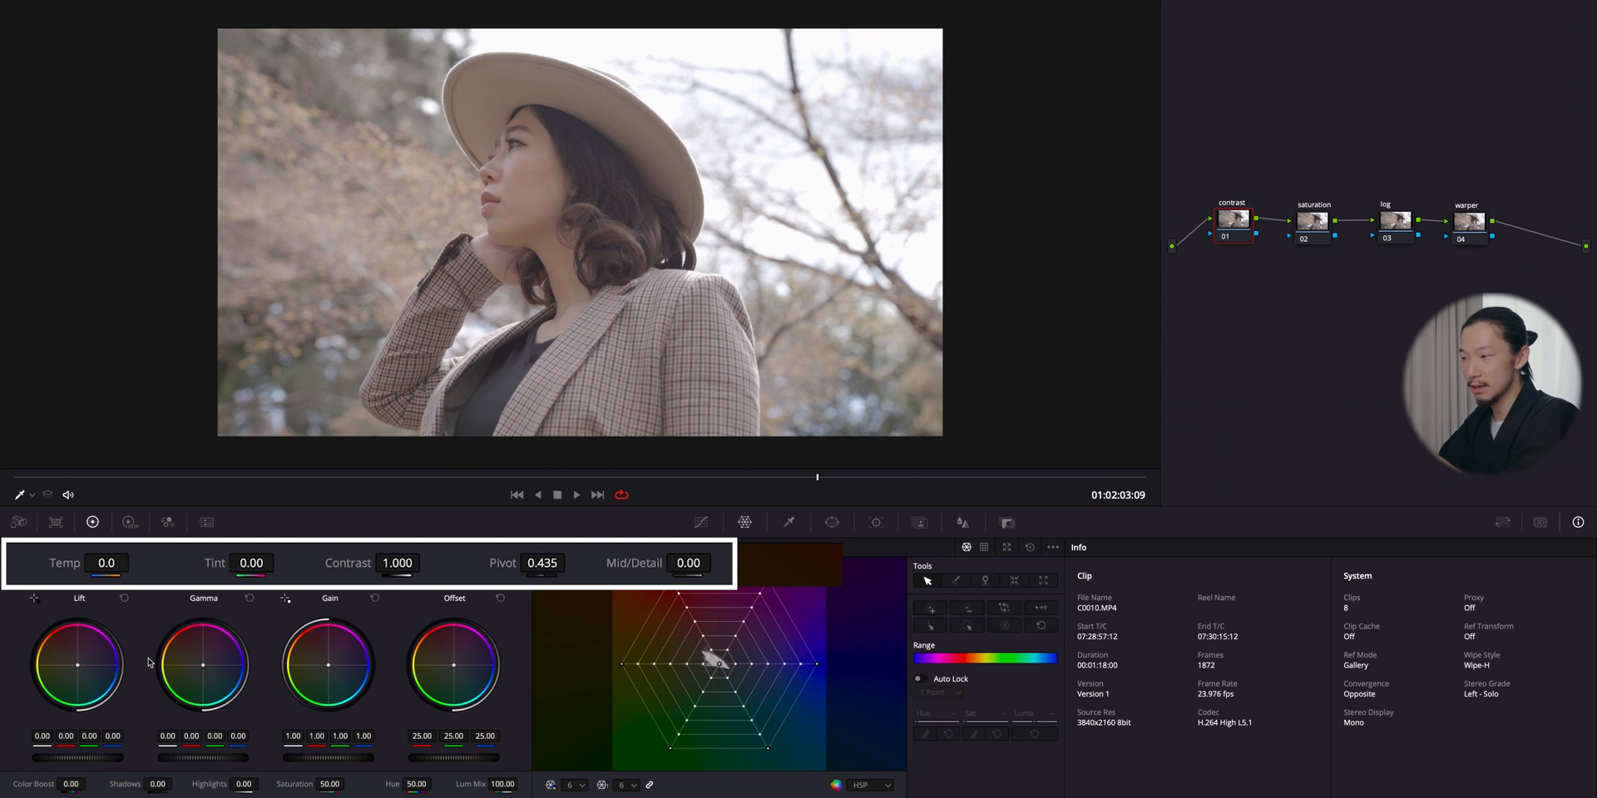
pyautogui.moveTo(398, 579)
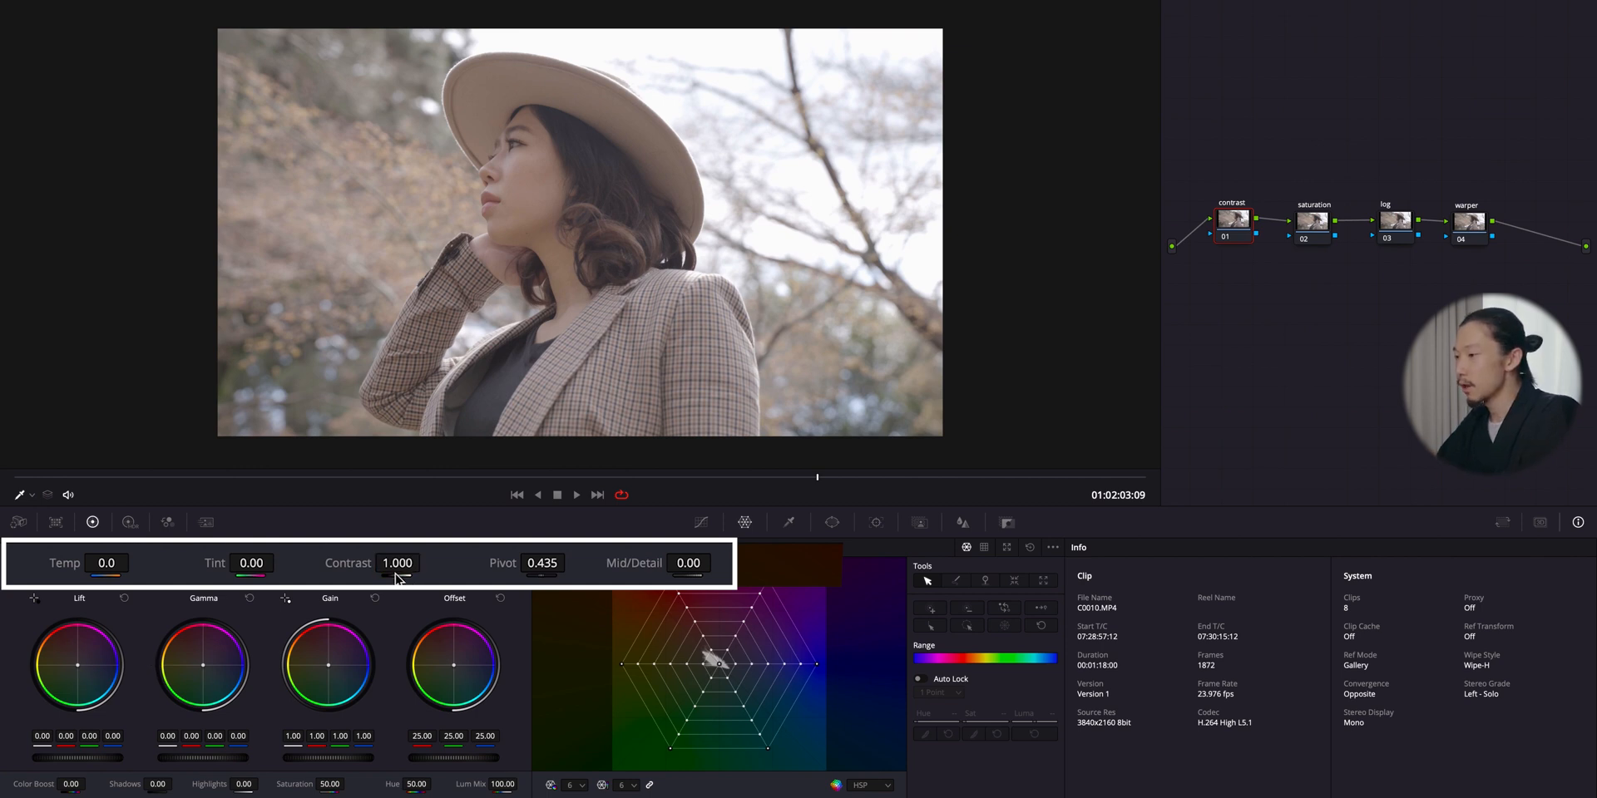
# - Raise the contrast value in Primaries Wheels until it reads about 1.360
pyautogui.moveTo(397, 563); pyautogui.dragTo(398, 550)
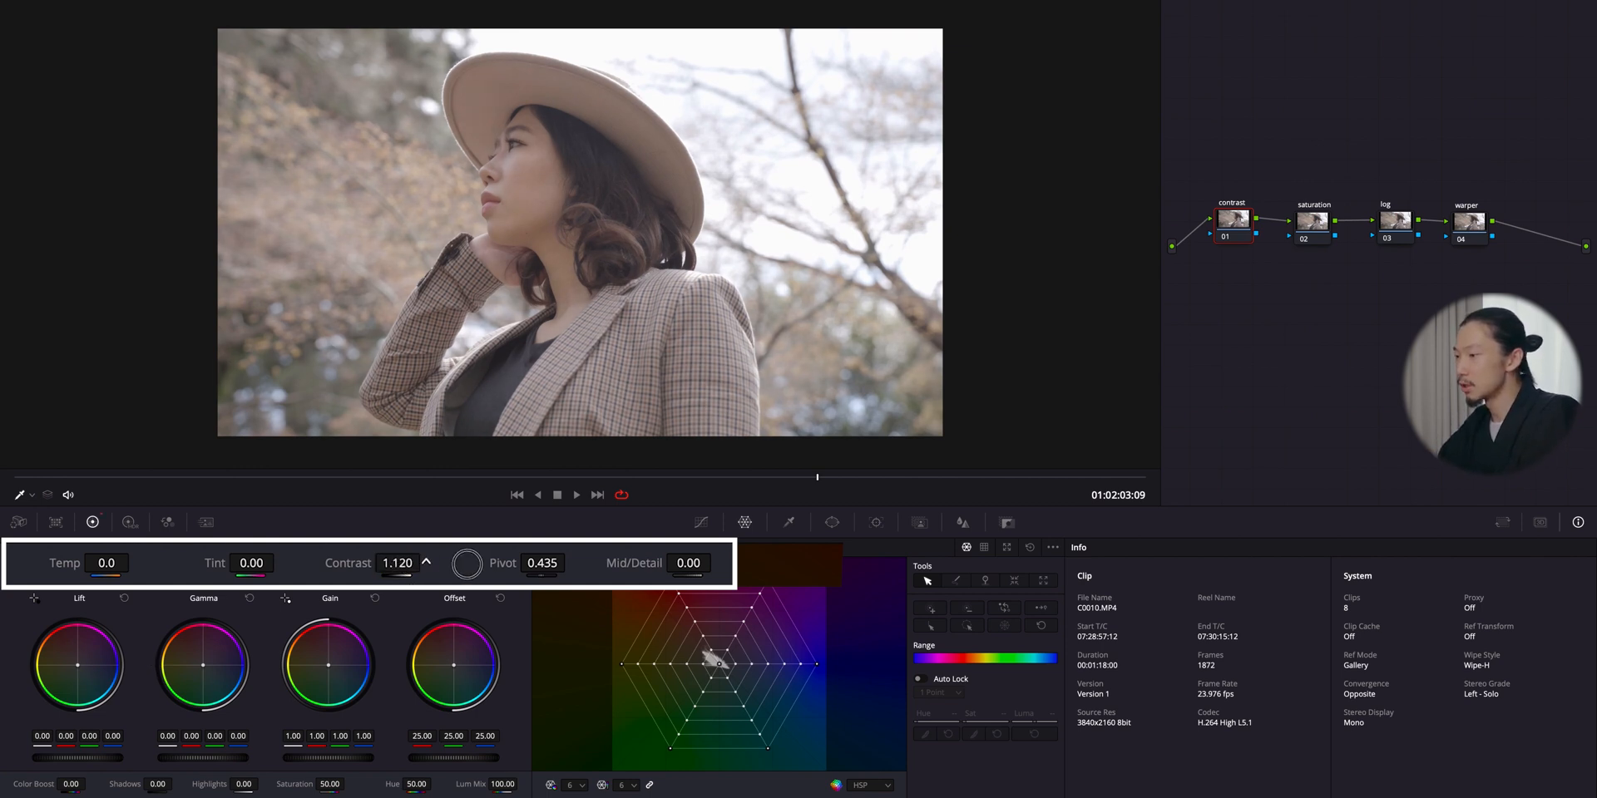
pyautogui.moveTo(398, 564); pyautogui.dragTo(397, 564)
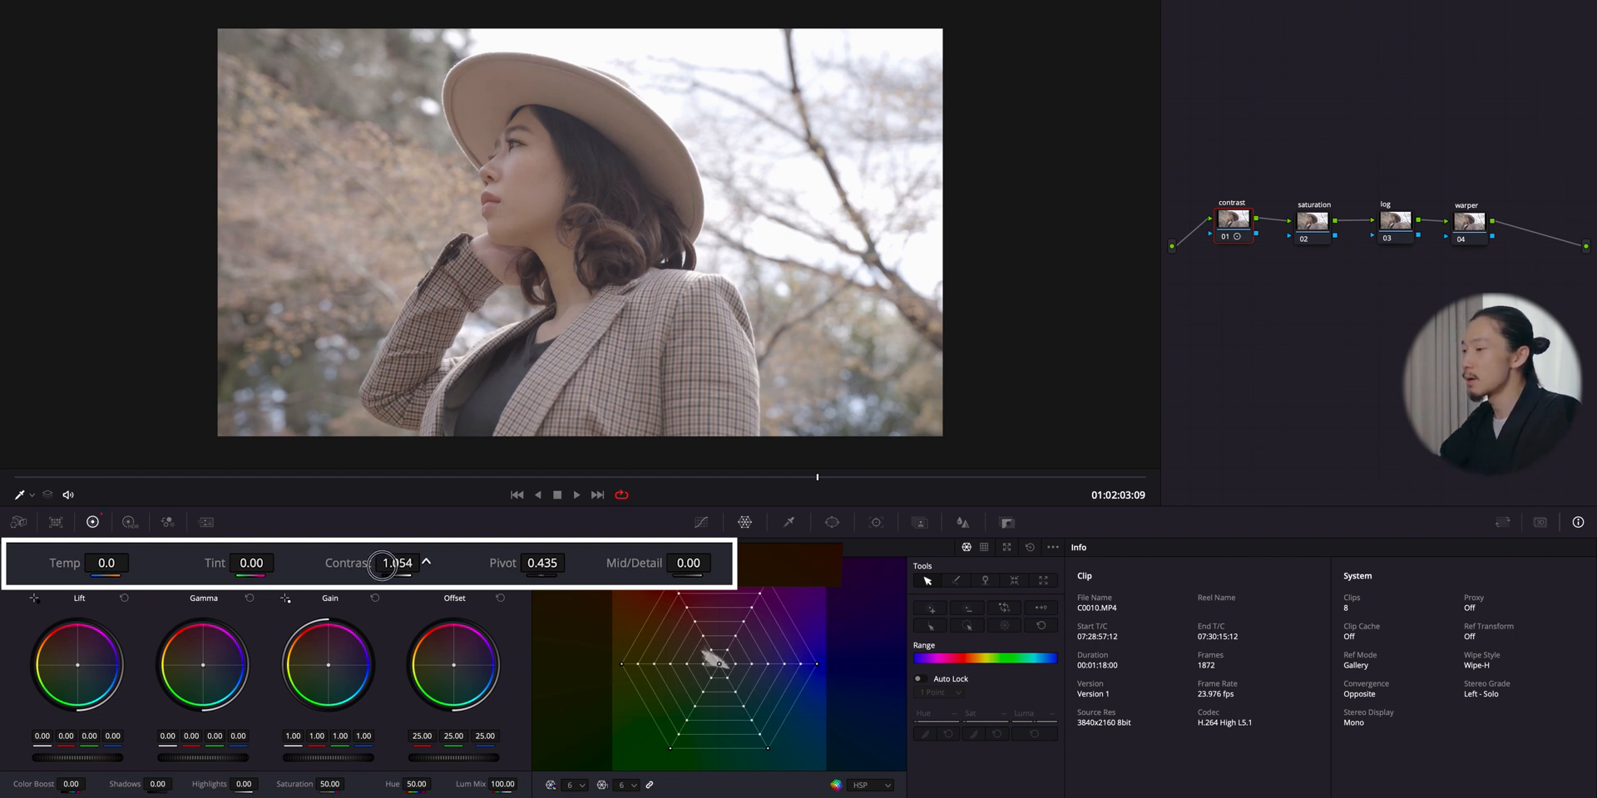
pyautogui.moveTo(397, 564); pyautogui.dragTo(397, 564)
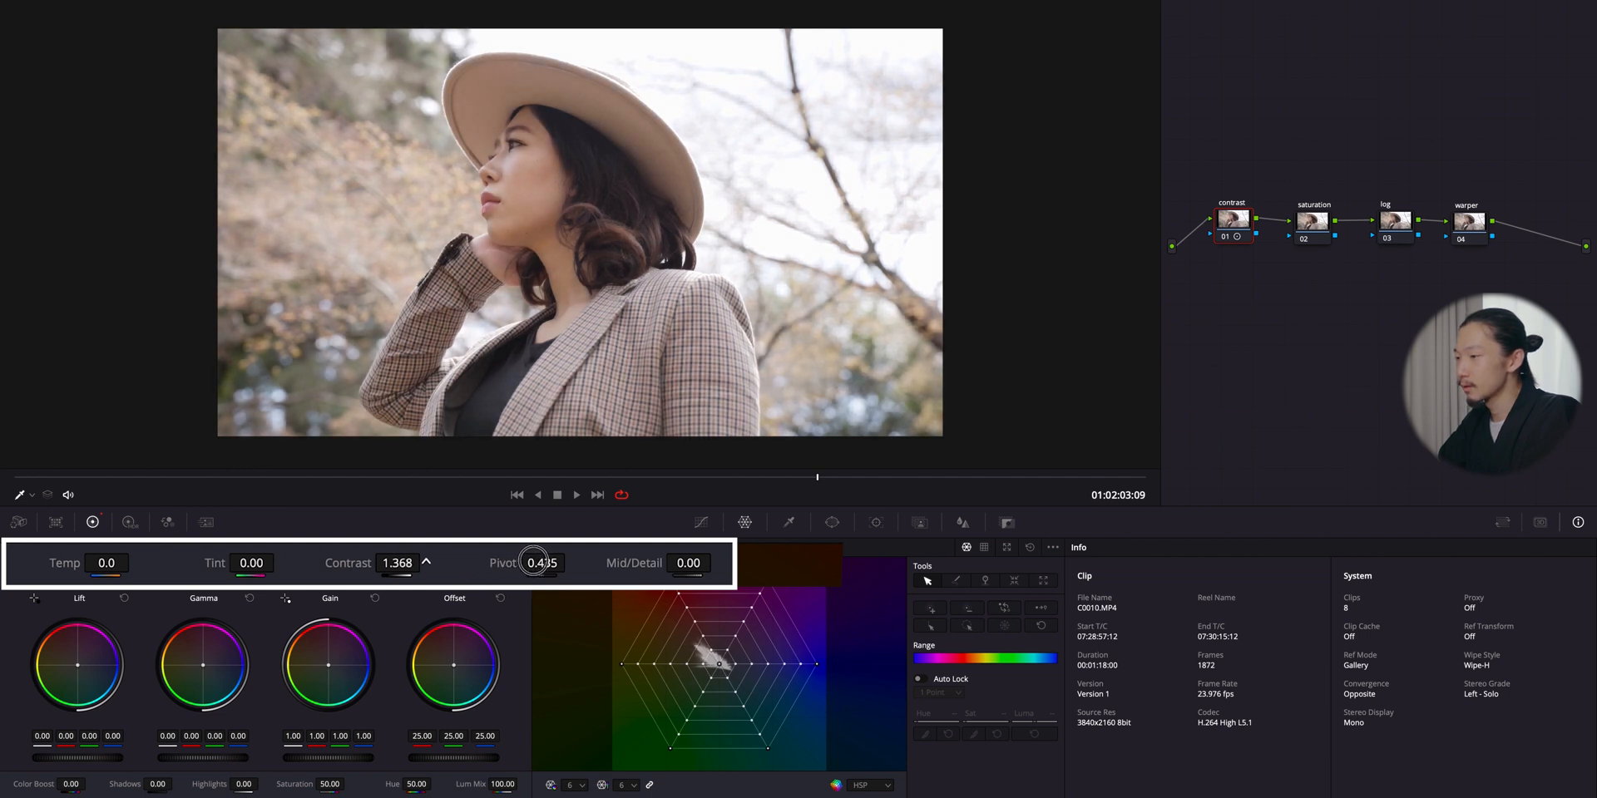
pyautogui.moveTo(398, 564); pyautogui.dragTo(396, 564)
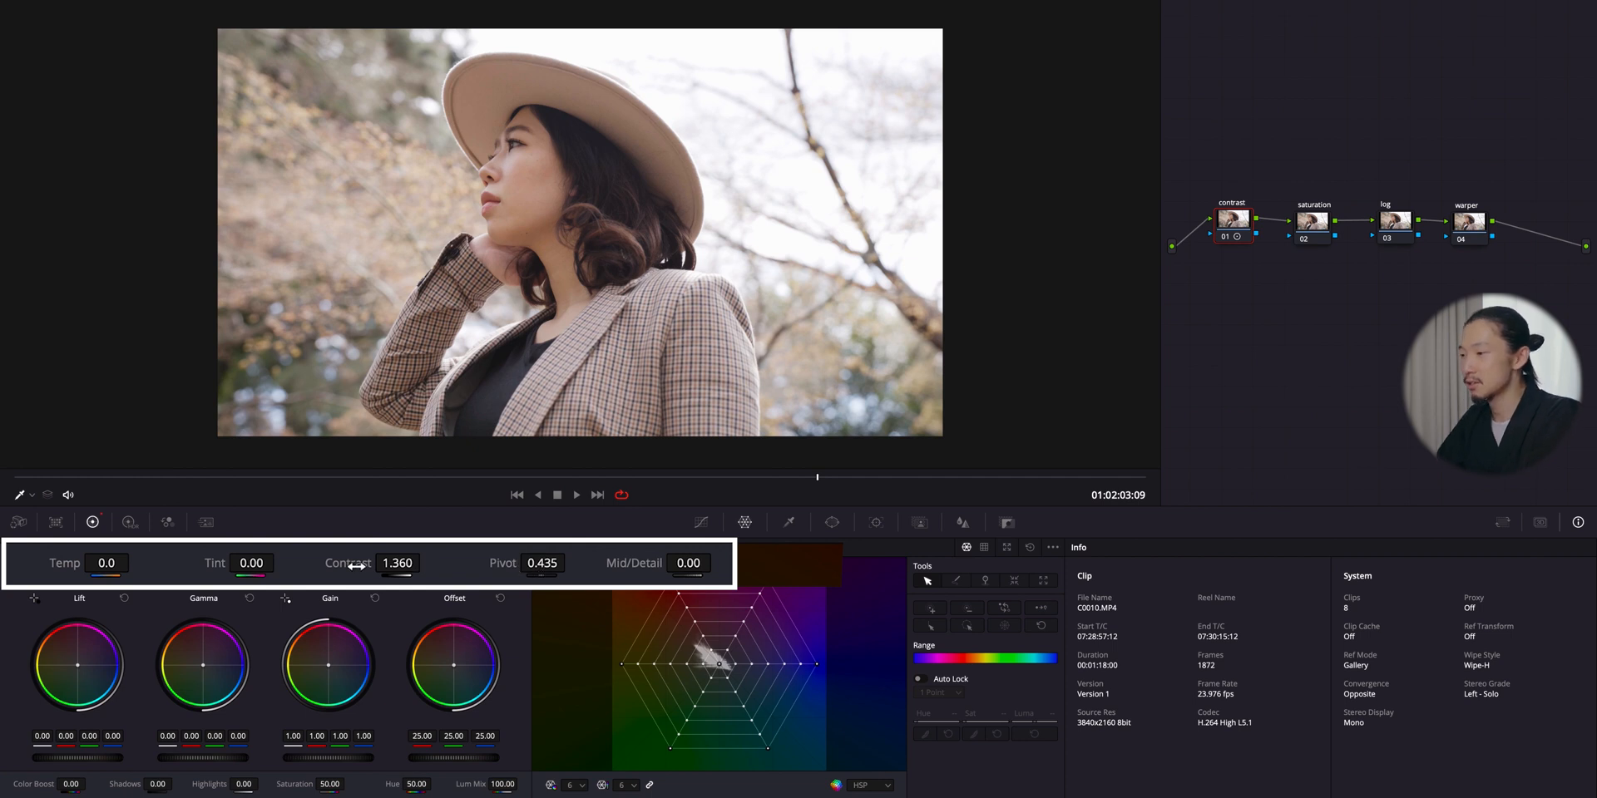
pyautogui.moveTo(611, 574)
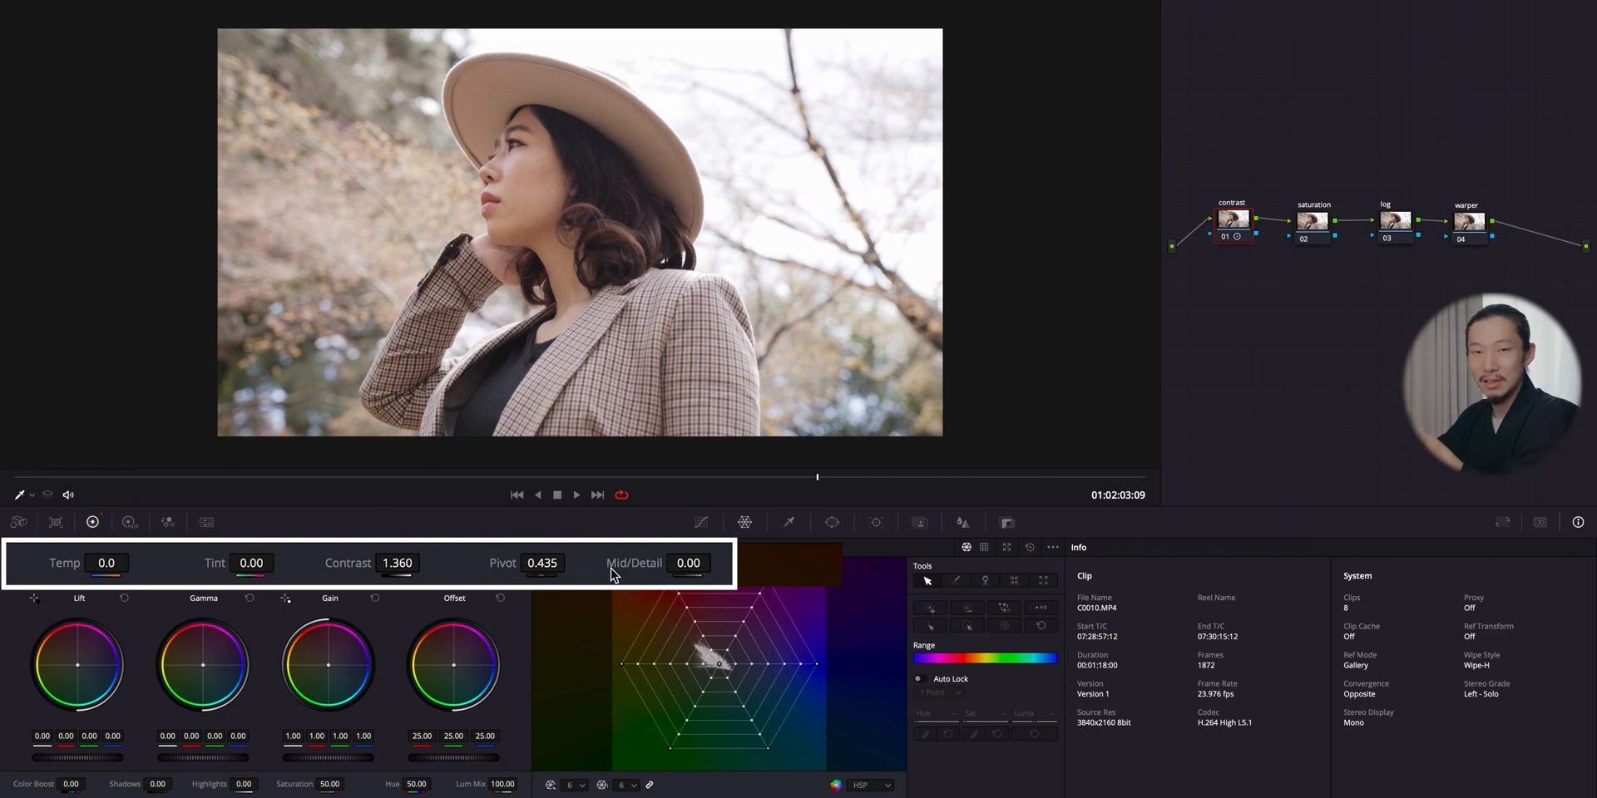
pyautogui.moveTo(548, 552)
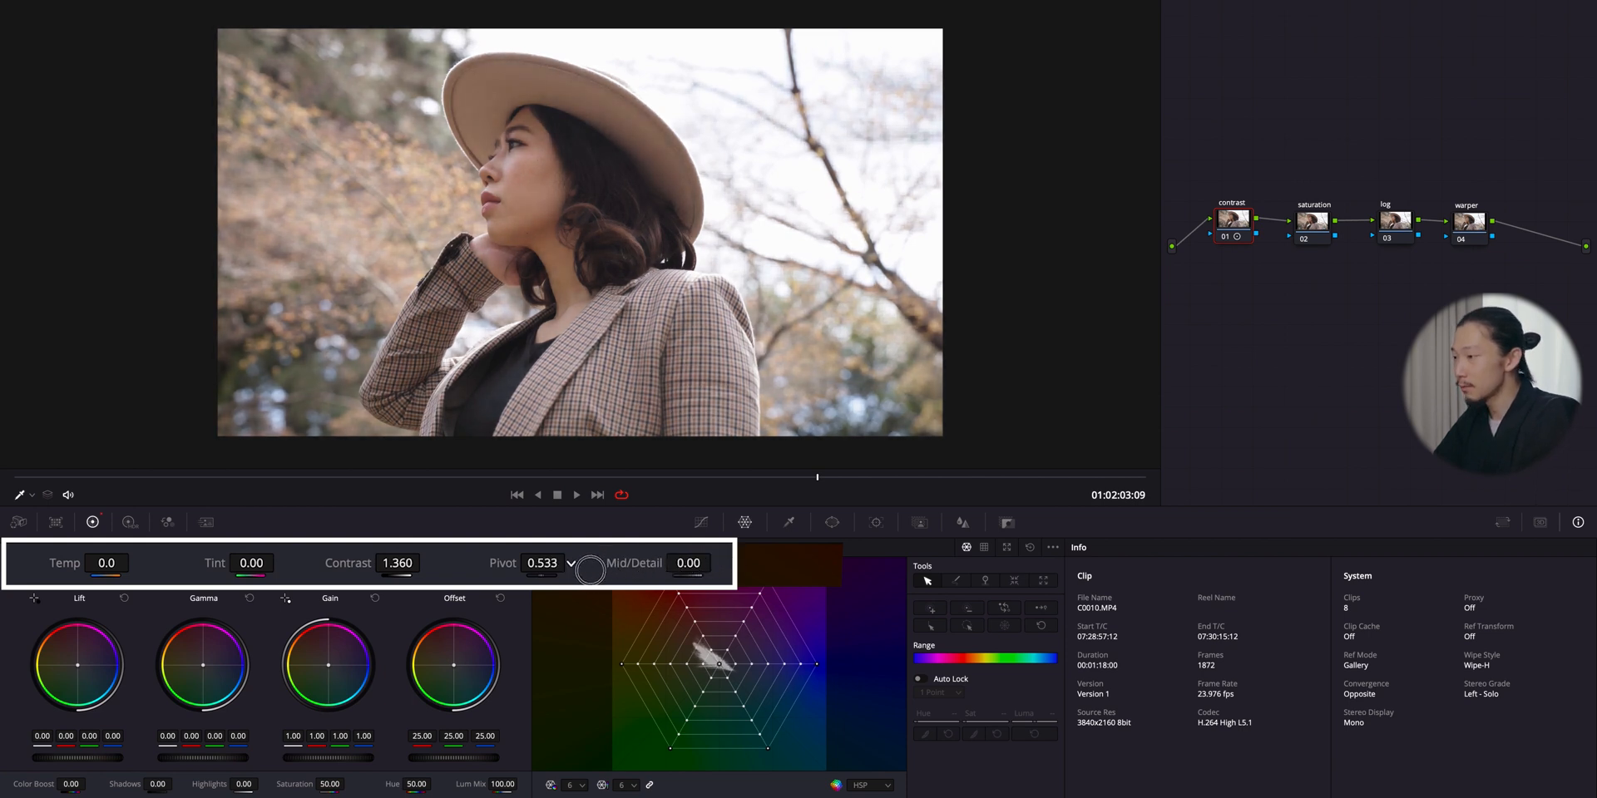
# - Adjust the contrast Pivot field, trying values, and settle it at 0.411
pyautogui.moveTo(591, 573); pyautogui.dragTo(469, 572)
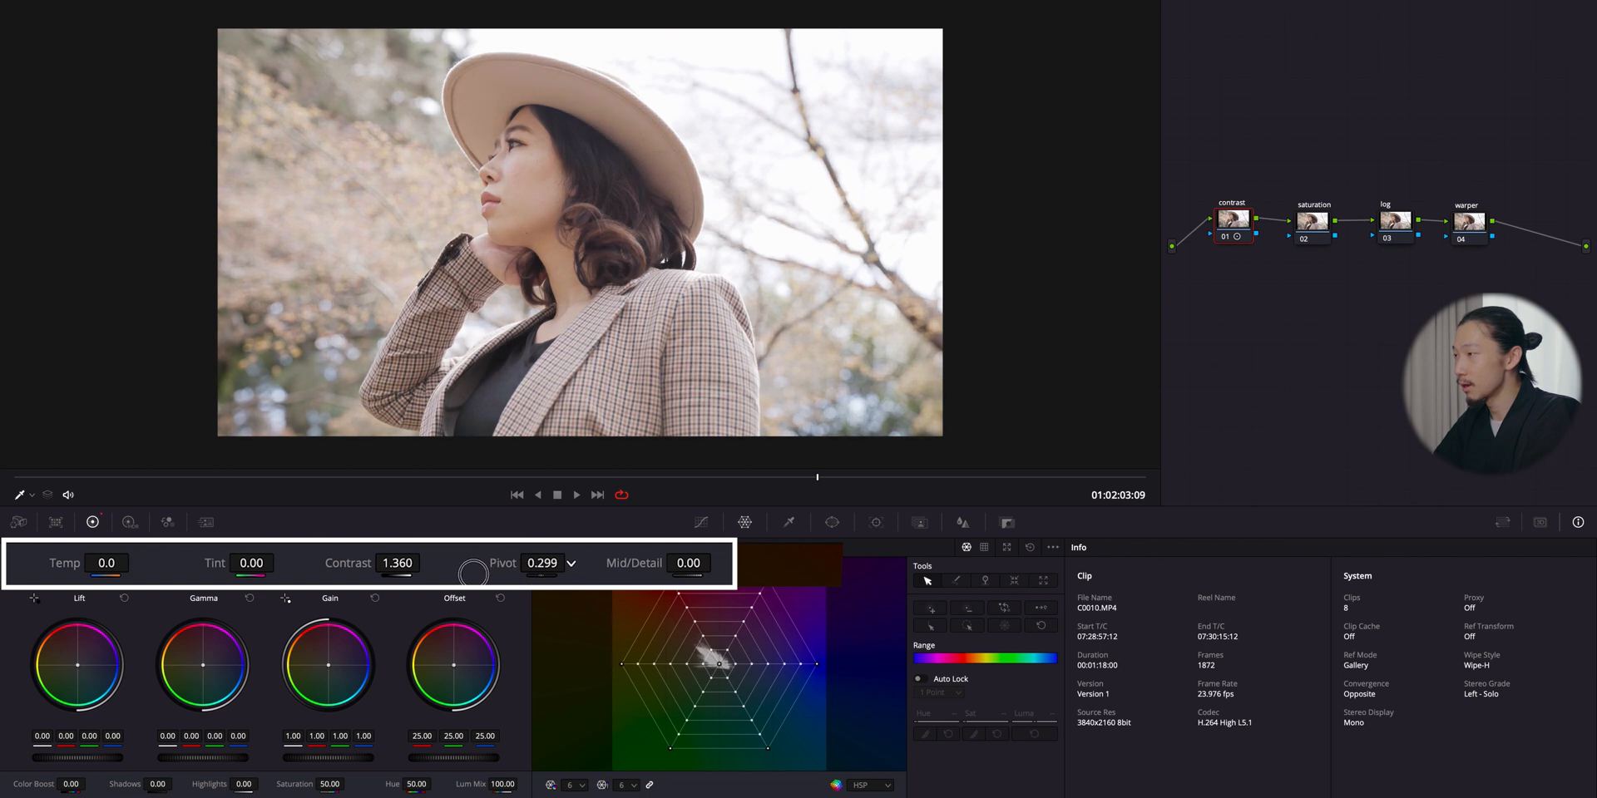
pyautogui.moveTo(528, 564); pyautogui.dragTo(550, 564)
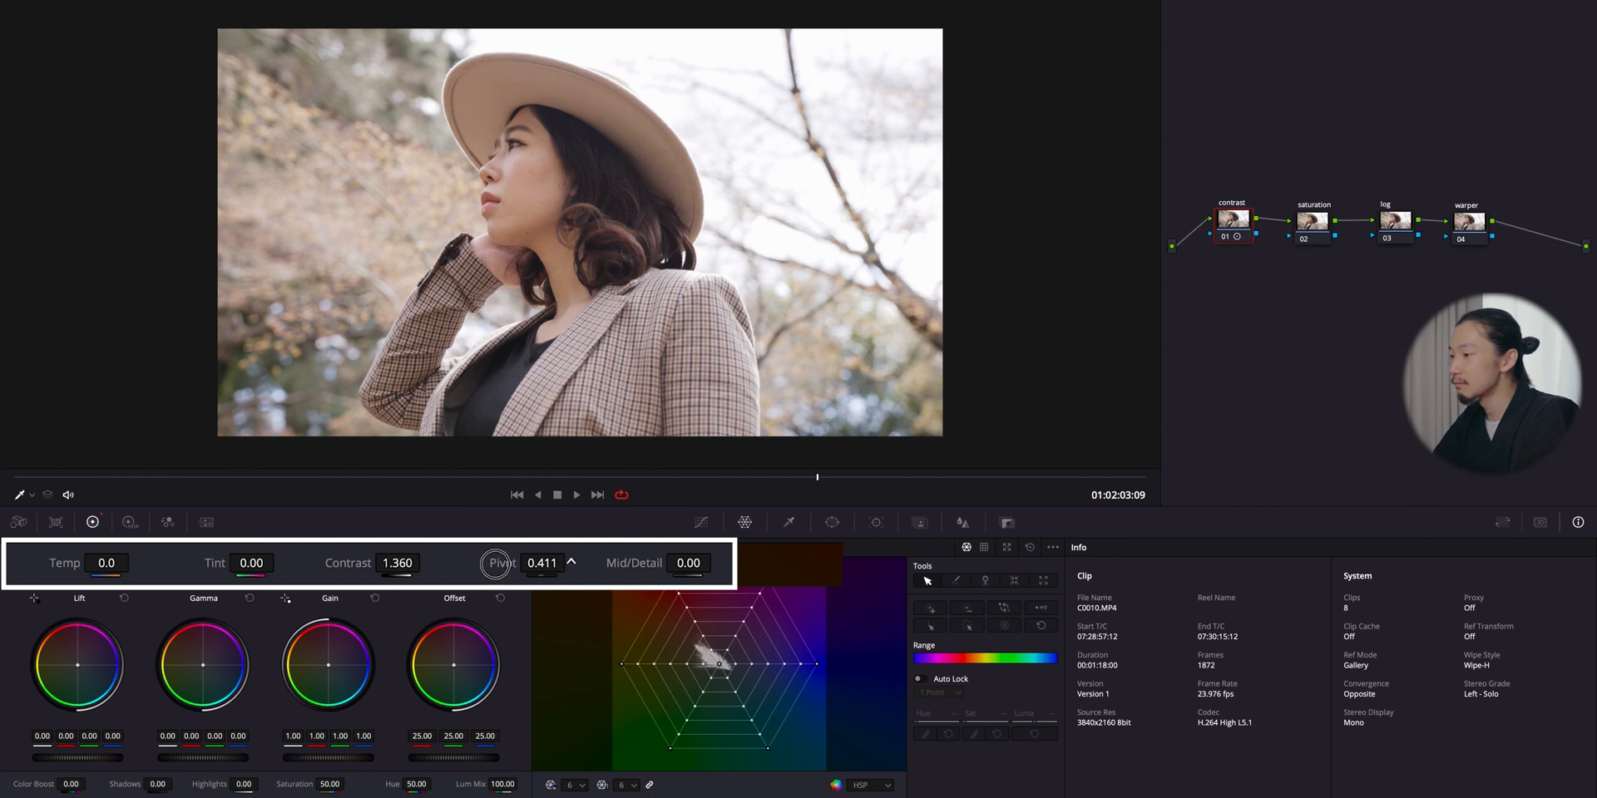
pyautogui.click(576, 561)
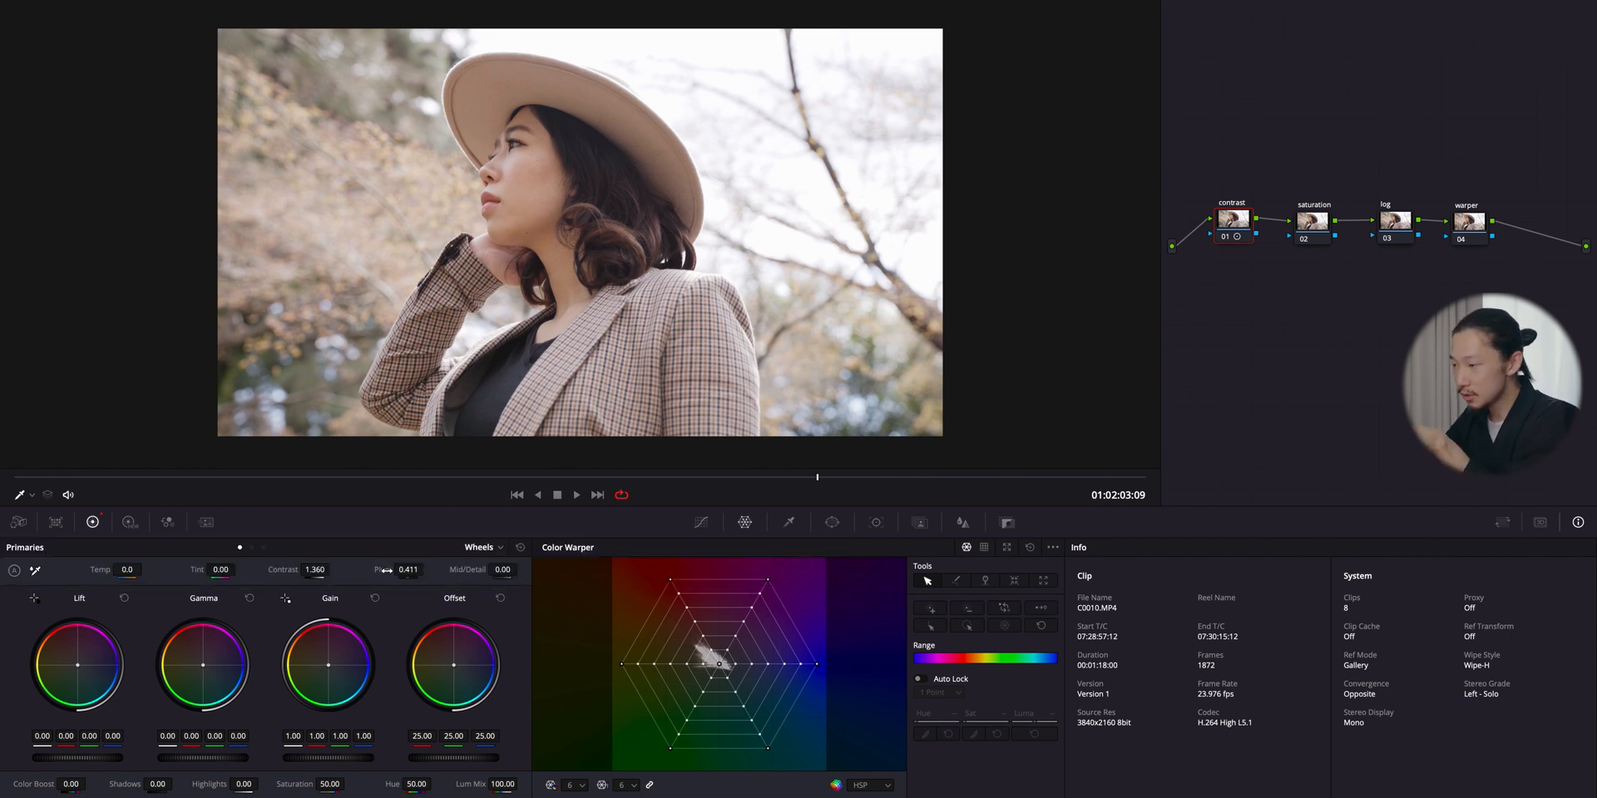
pyautogui.moveTo(249, 682)
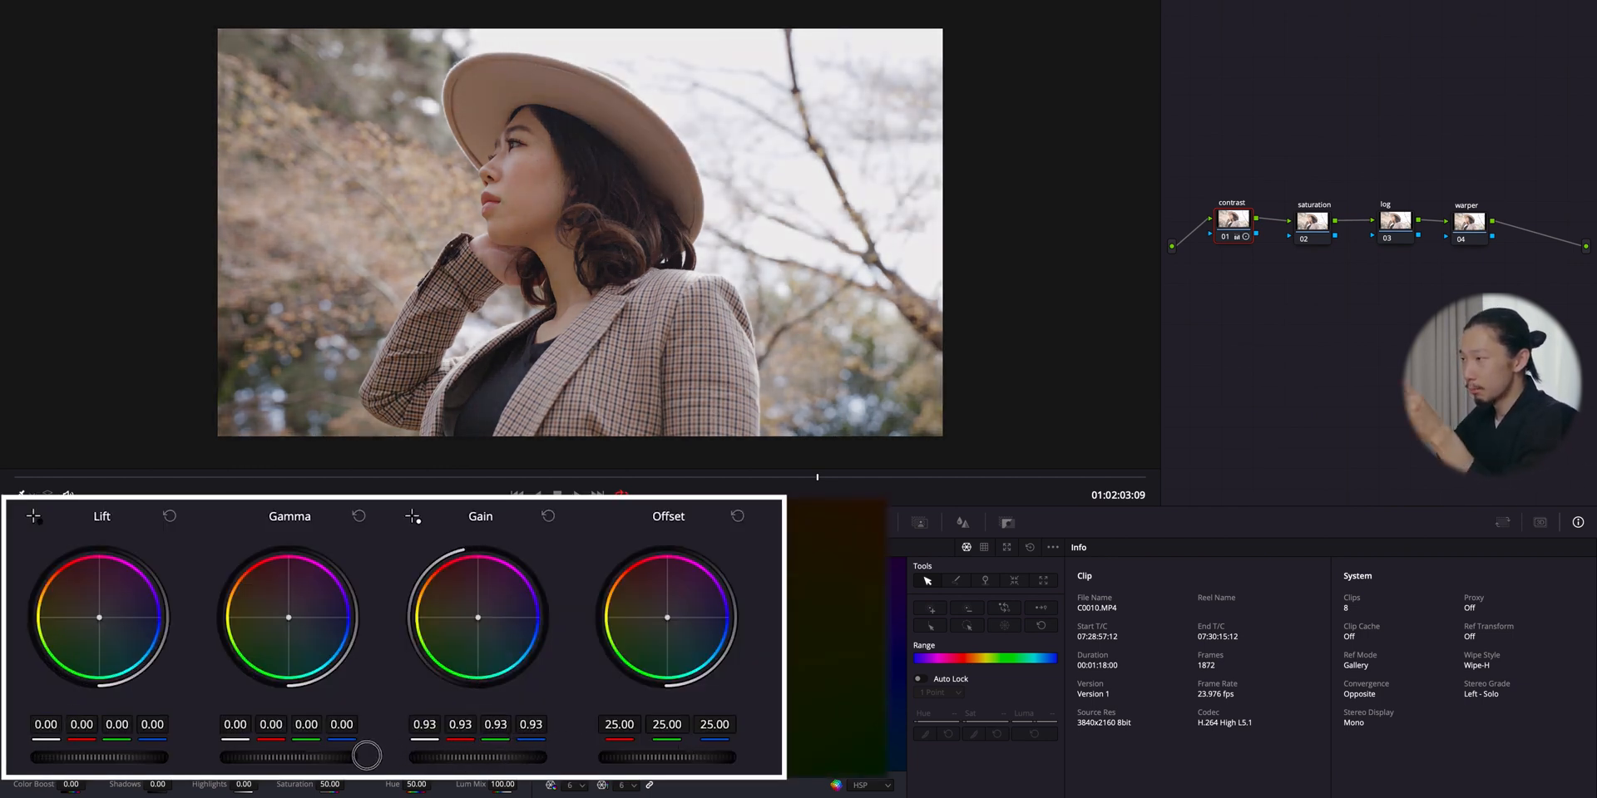
# - Drag the Gain master wheel down so the Gain values read about 0.91, dimming the sky
pyautogui.moveTo(366, 755); pyautogui.dragTo(564, 747)
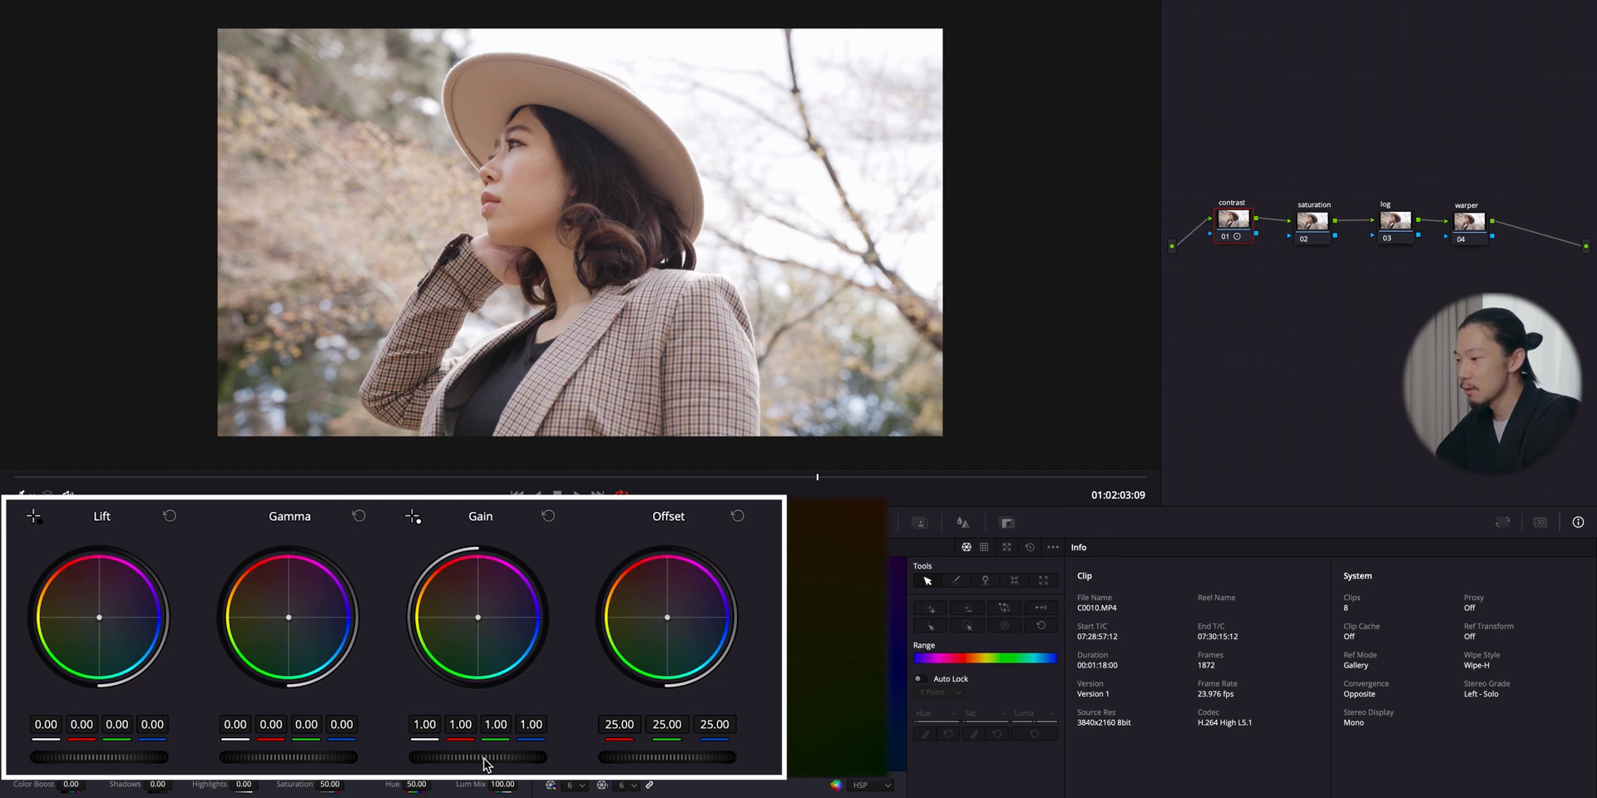
pyautogui.moveTo(499, 757); pyautogui.dragTo(461, 757)
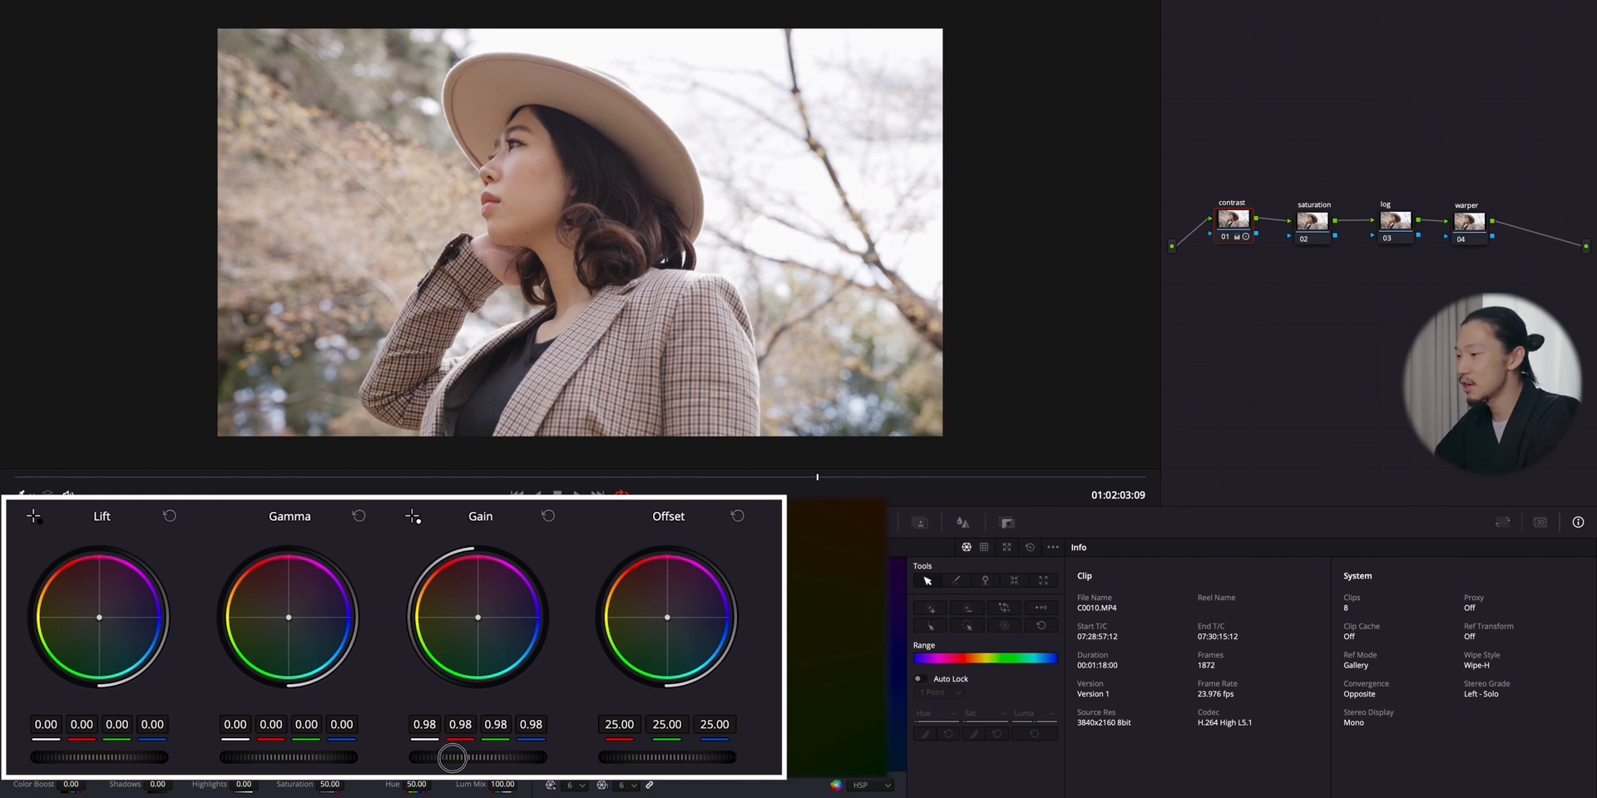
pyautogui.moveTo(452, 758); pyautogui.dragTo(361, 760)
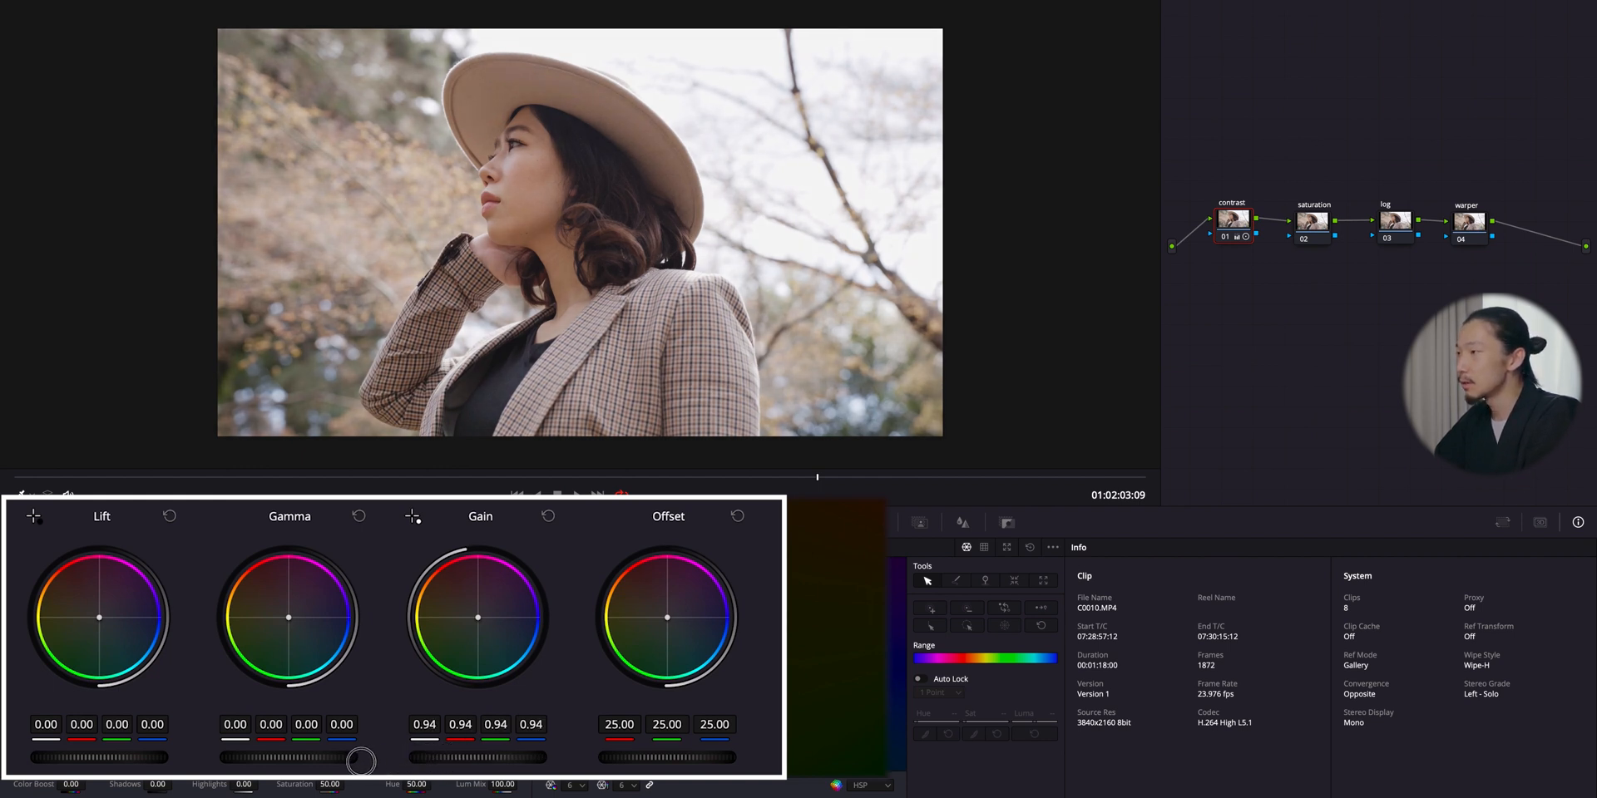
pyautogui.moveTo(361, 760); pyautogui.dragTo(288, 760)
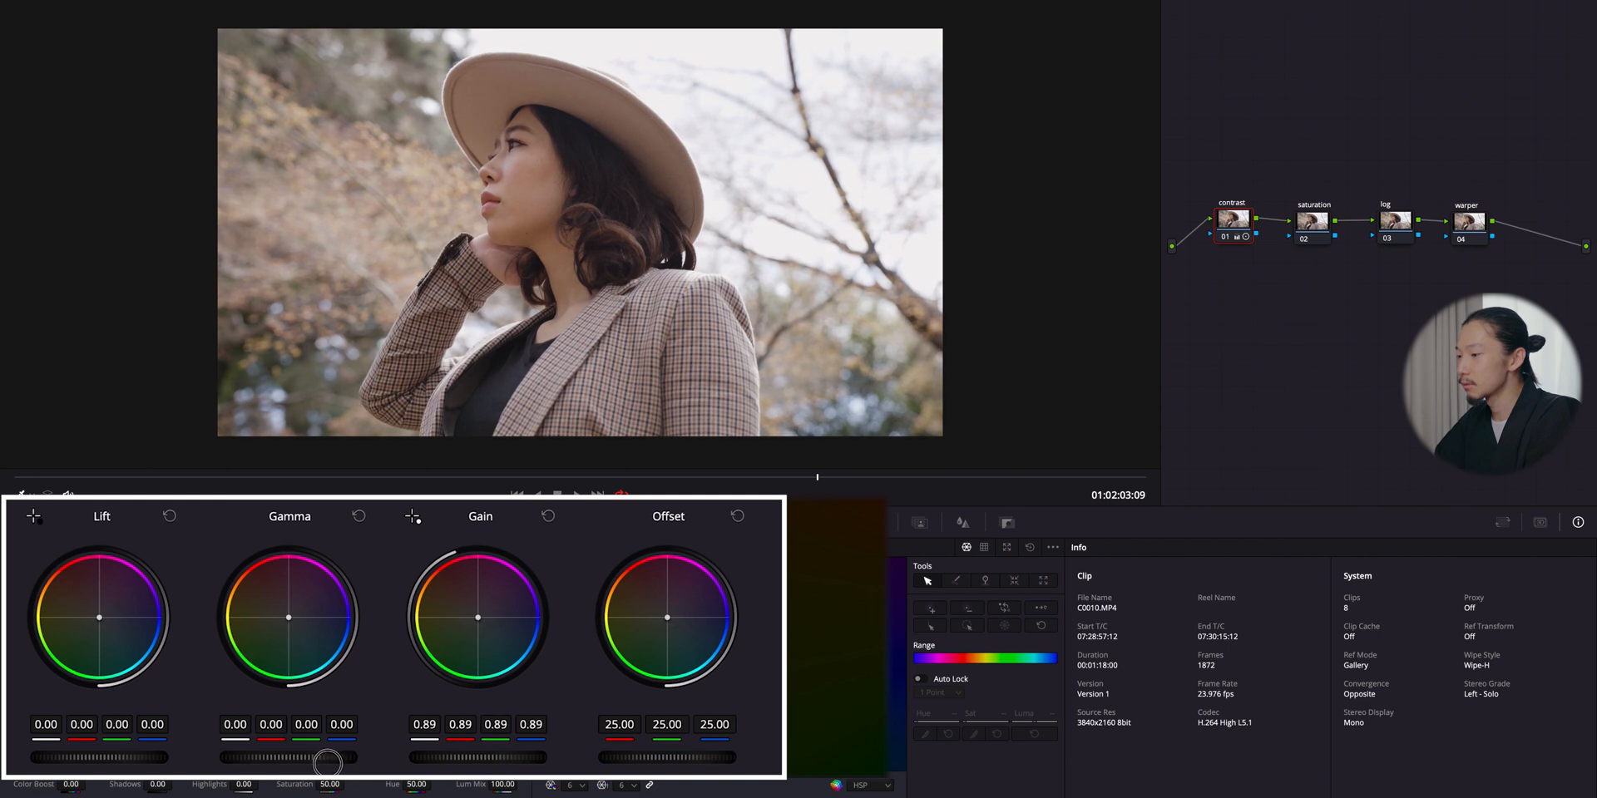
pyautogui.moveTo(288, 762); pyautogui.dragTo(361, 762)
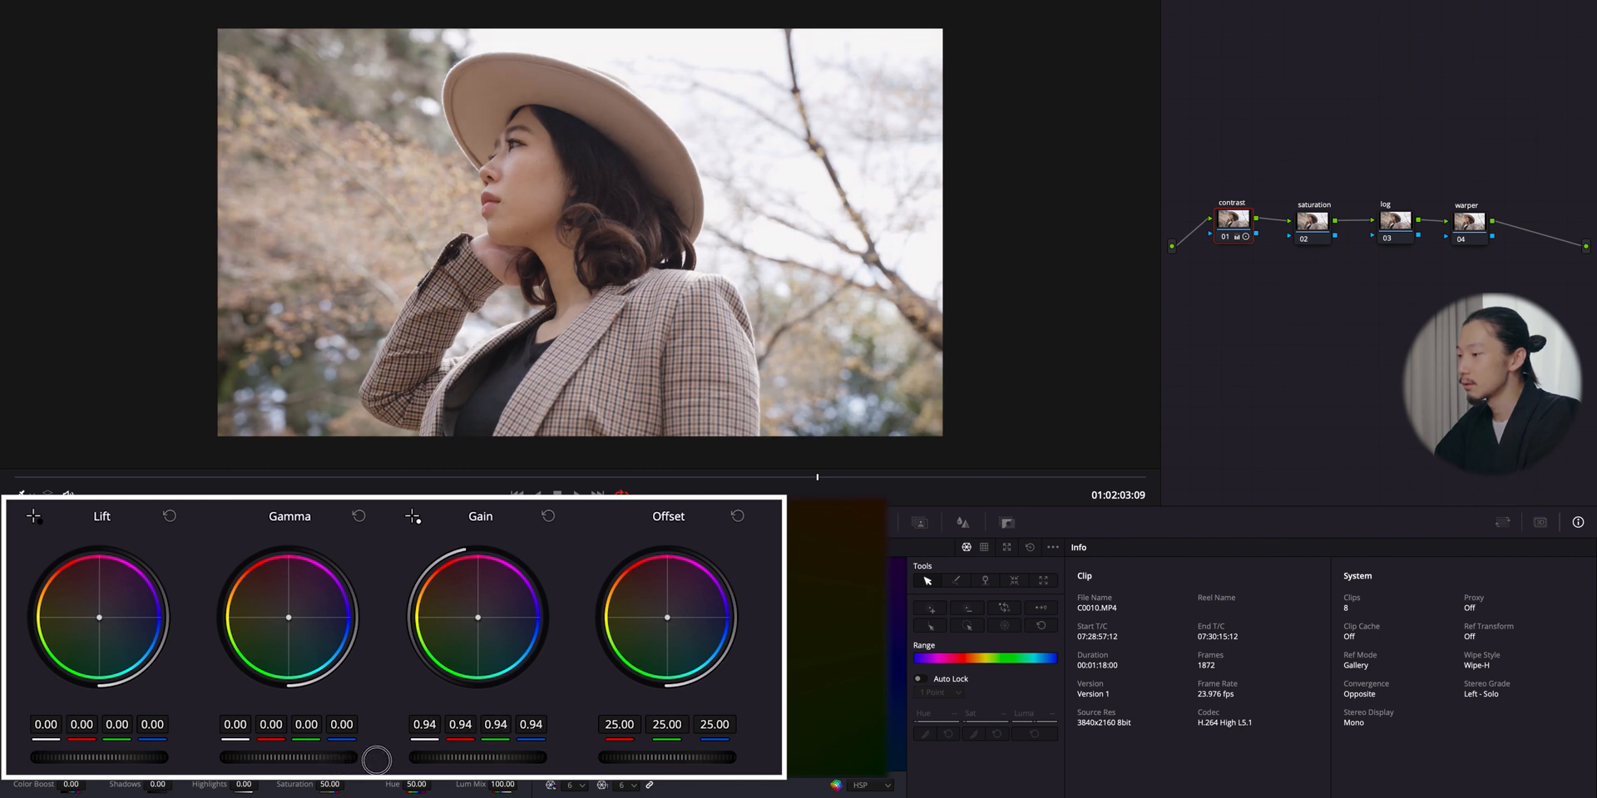
pyautogui.moveTo(378, 760); pyautogui.dragTo(366, 760)
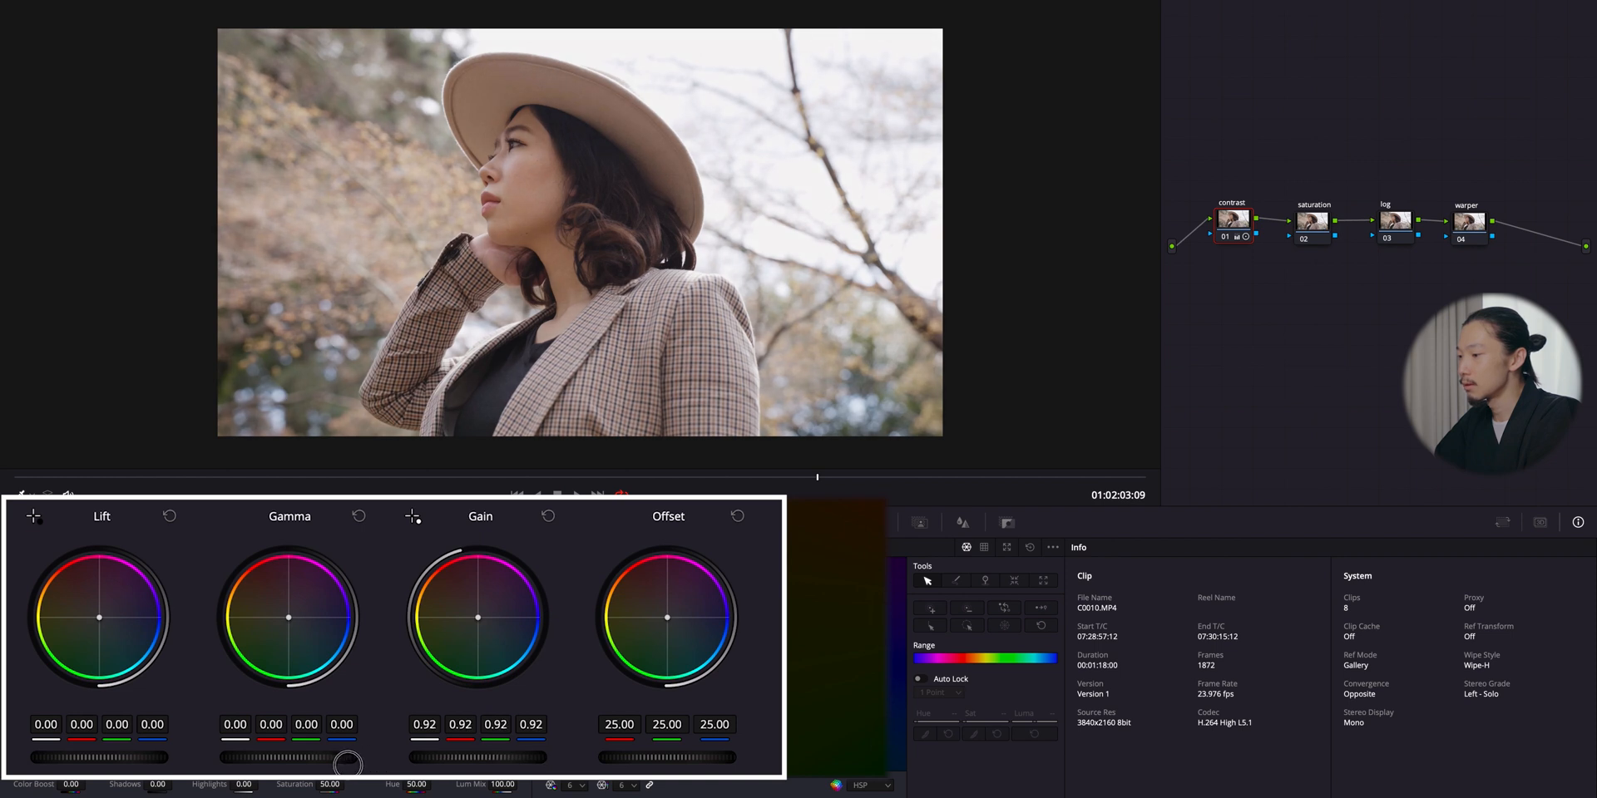
pyautogui.moveTo(331, 763); pyautogui.dragTo(329, 765)
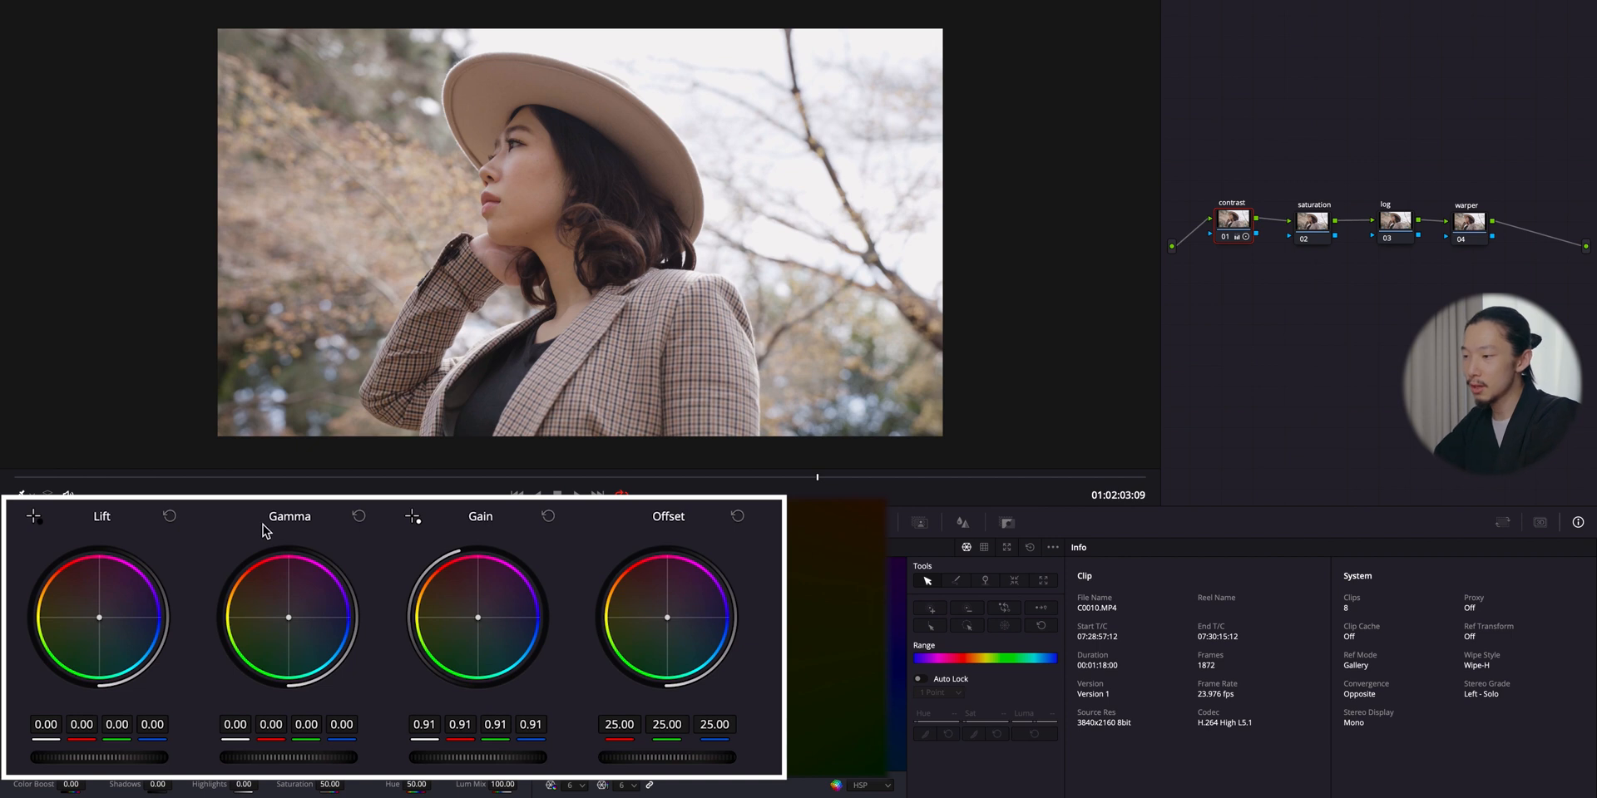
pyautogui.moveTo(155, 571)
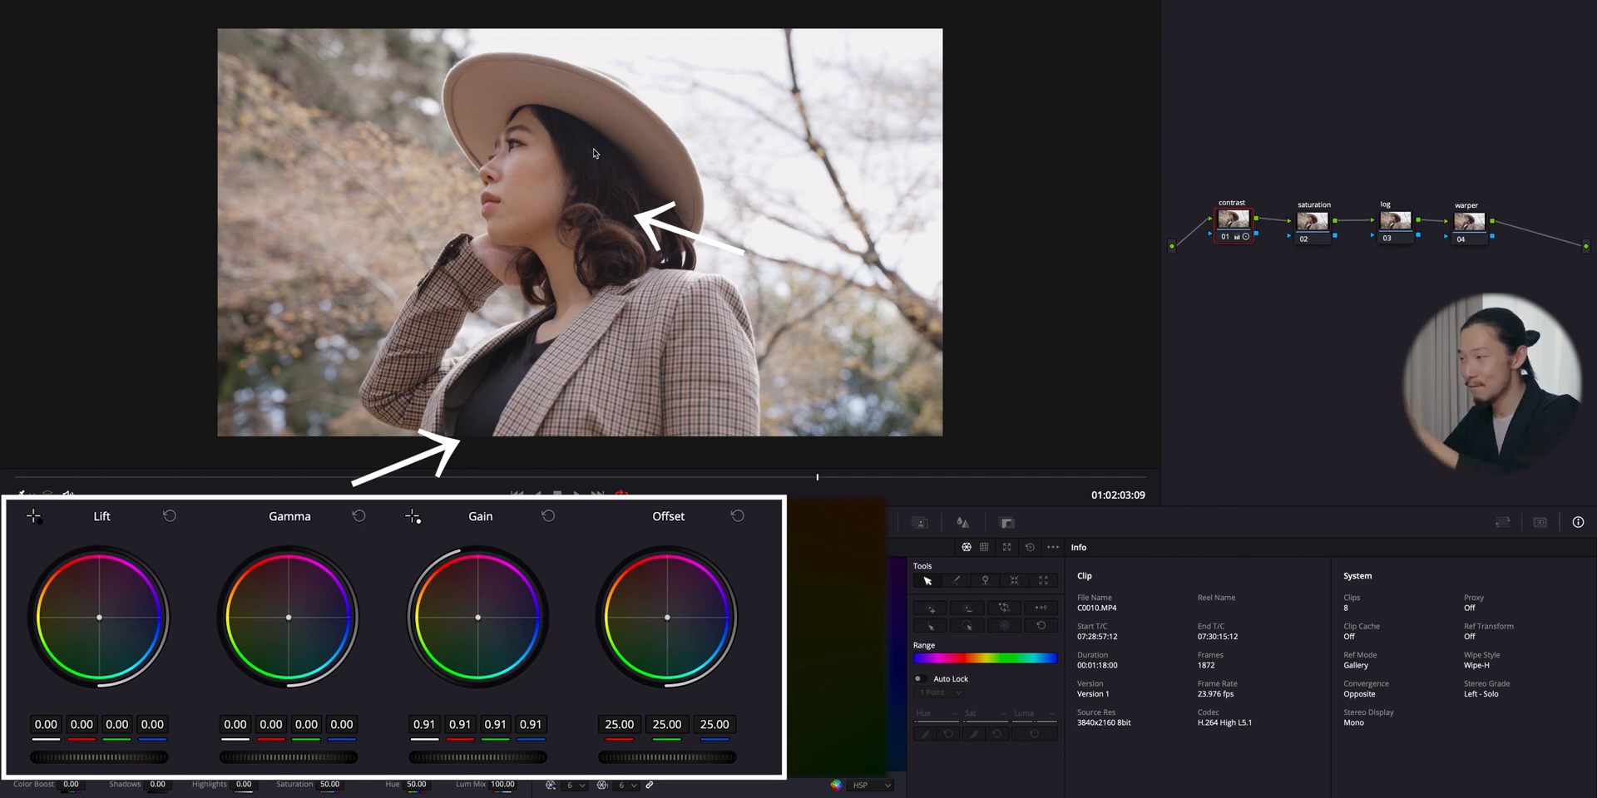
pyautogui.moveTo(225, 711)
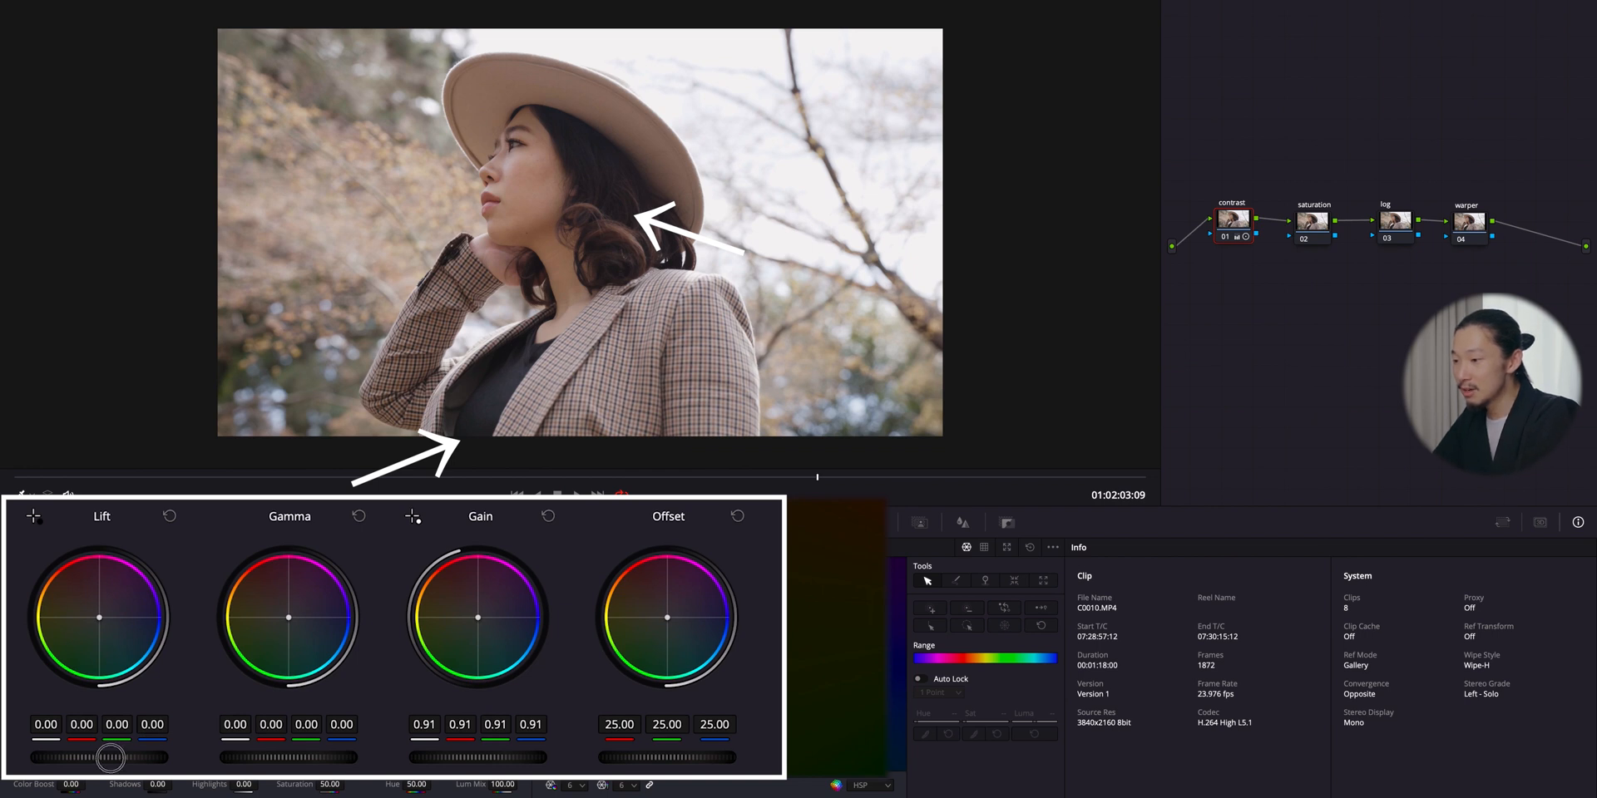
# - Lower the Lift master wheel to about -0.03 to deepen the hair and jacket shadows
pyautogui.moveTo(109, 757); pyautogui.dragTo(73, 756)
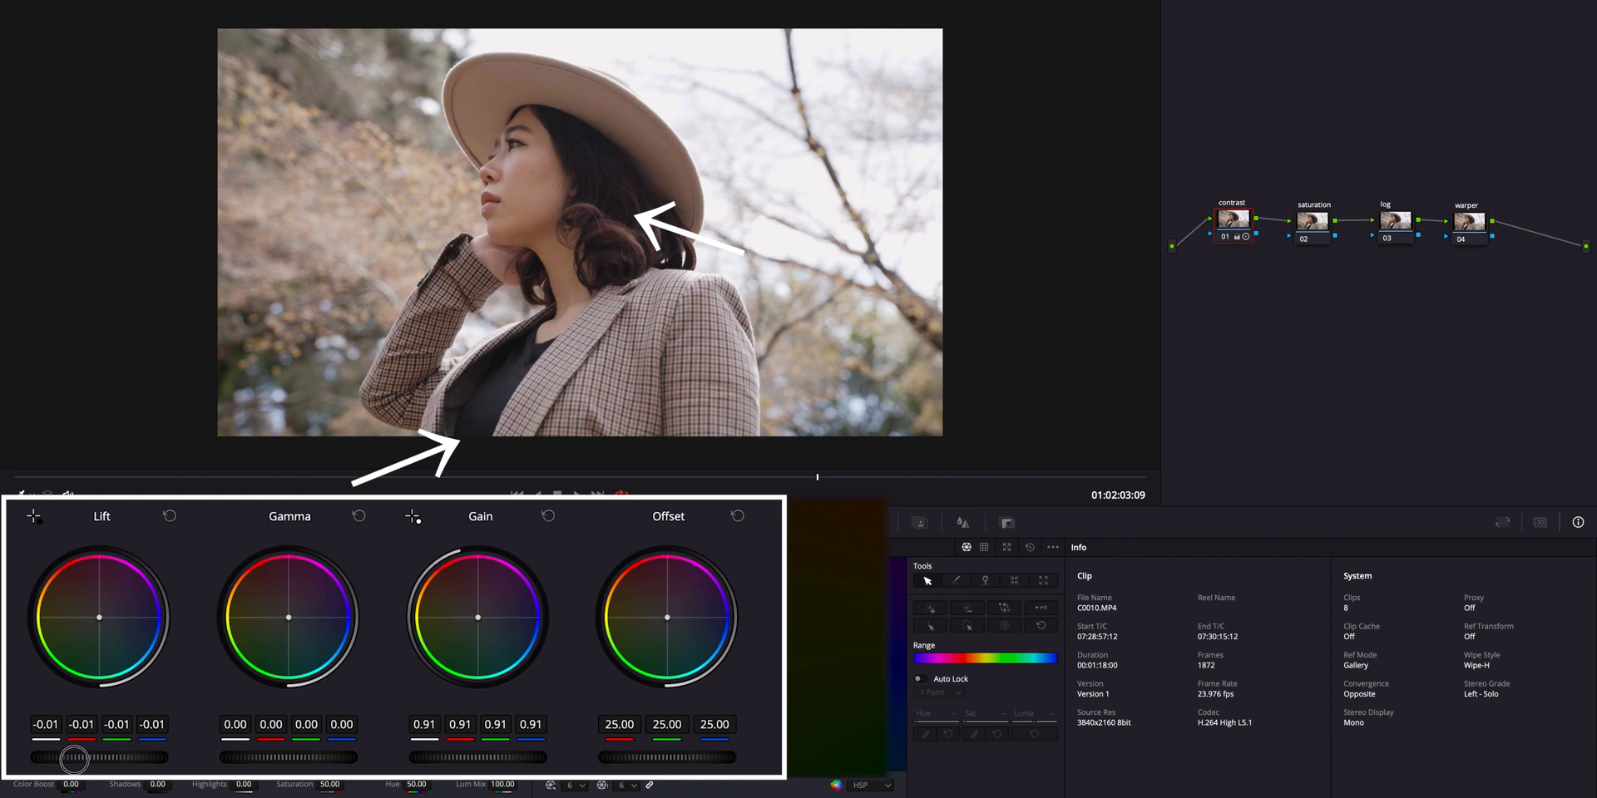
pyautogui.moveTo(82, 757); pyautogui.dragTo(47, 756)
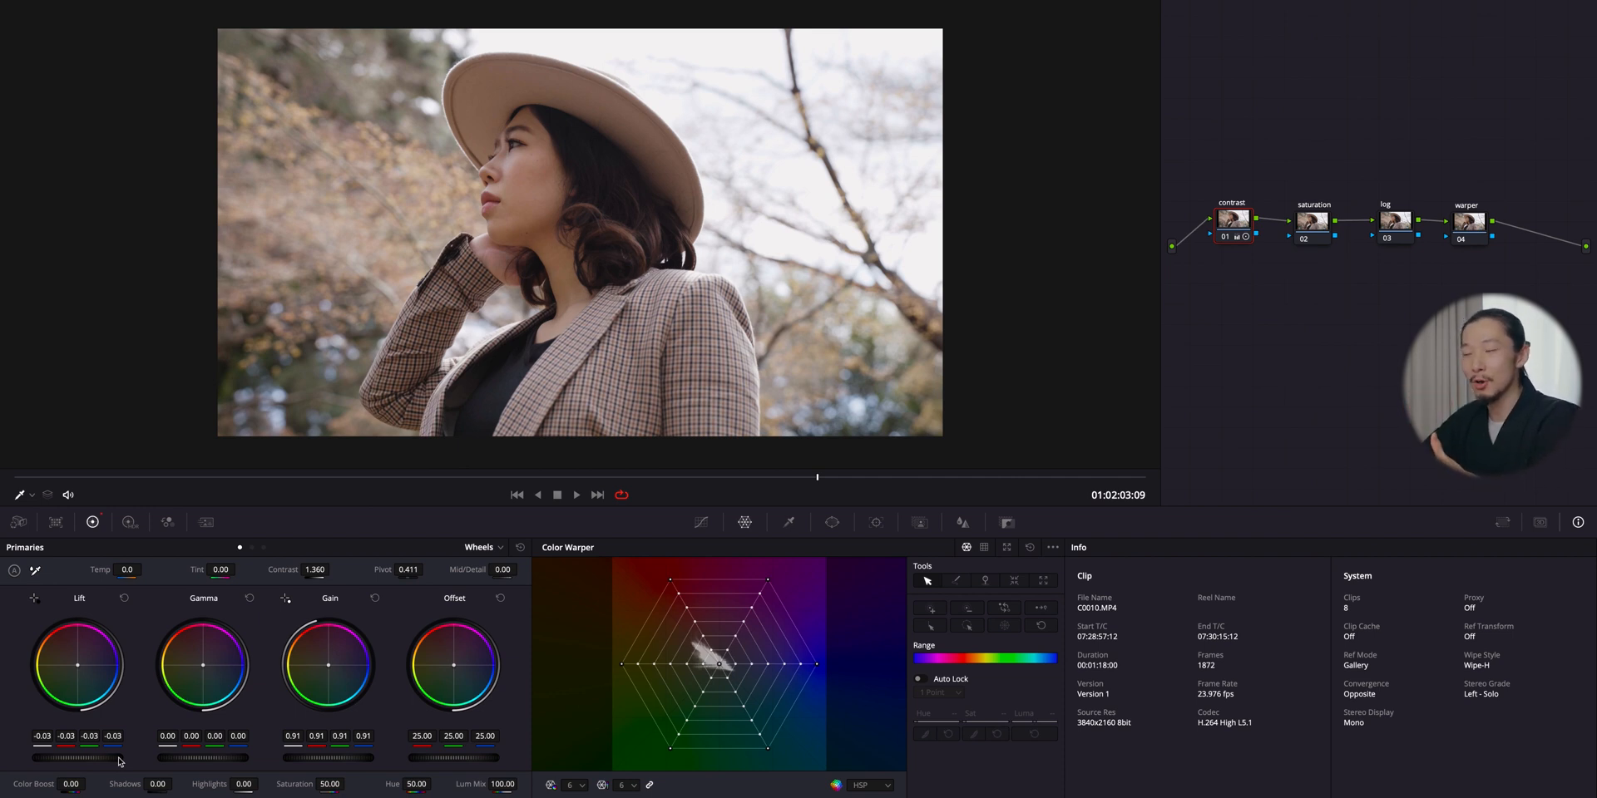
pyautogui.moveTo(1472, 523)
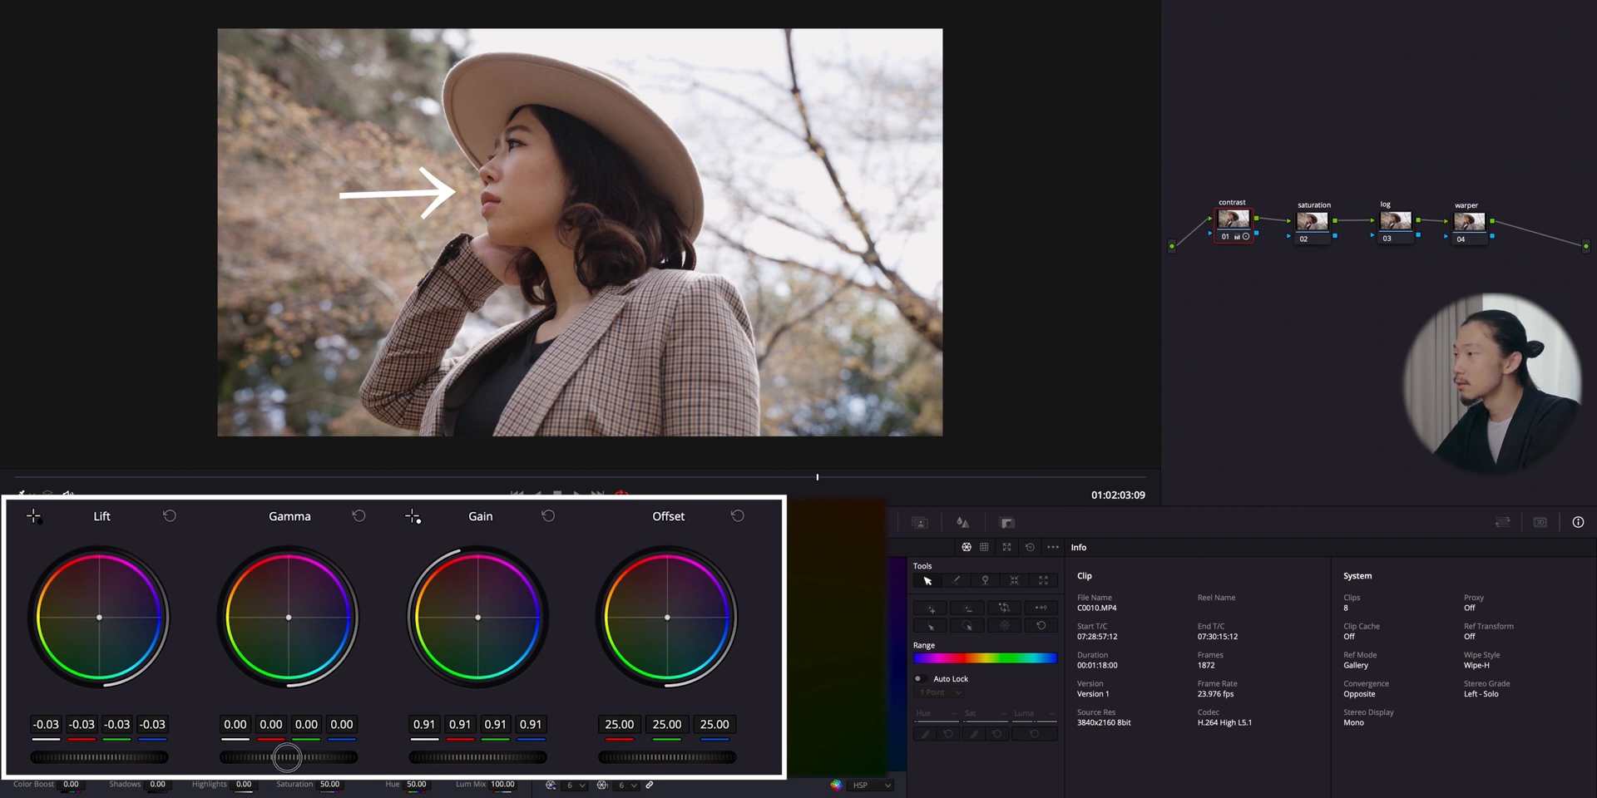
# - Nudge the Gamma master wheel up to 0.02, then select the saturation node
pyautogui.moveTo(288, 756); pyautogui.dragTo(384, 757)
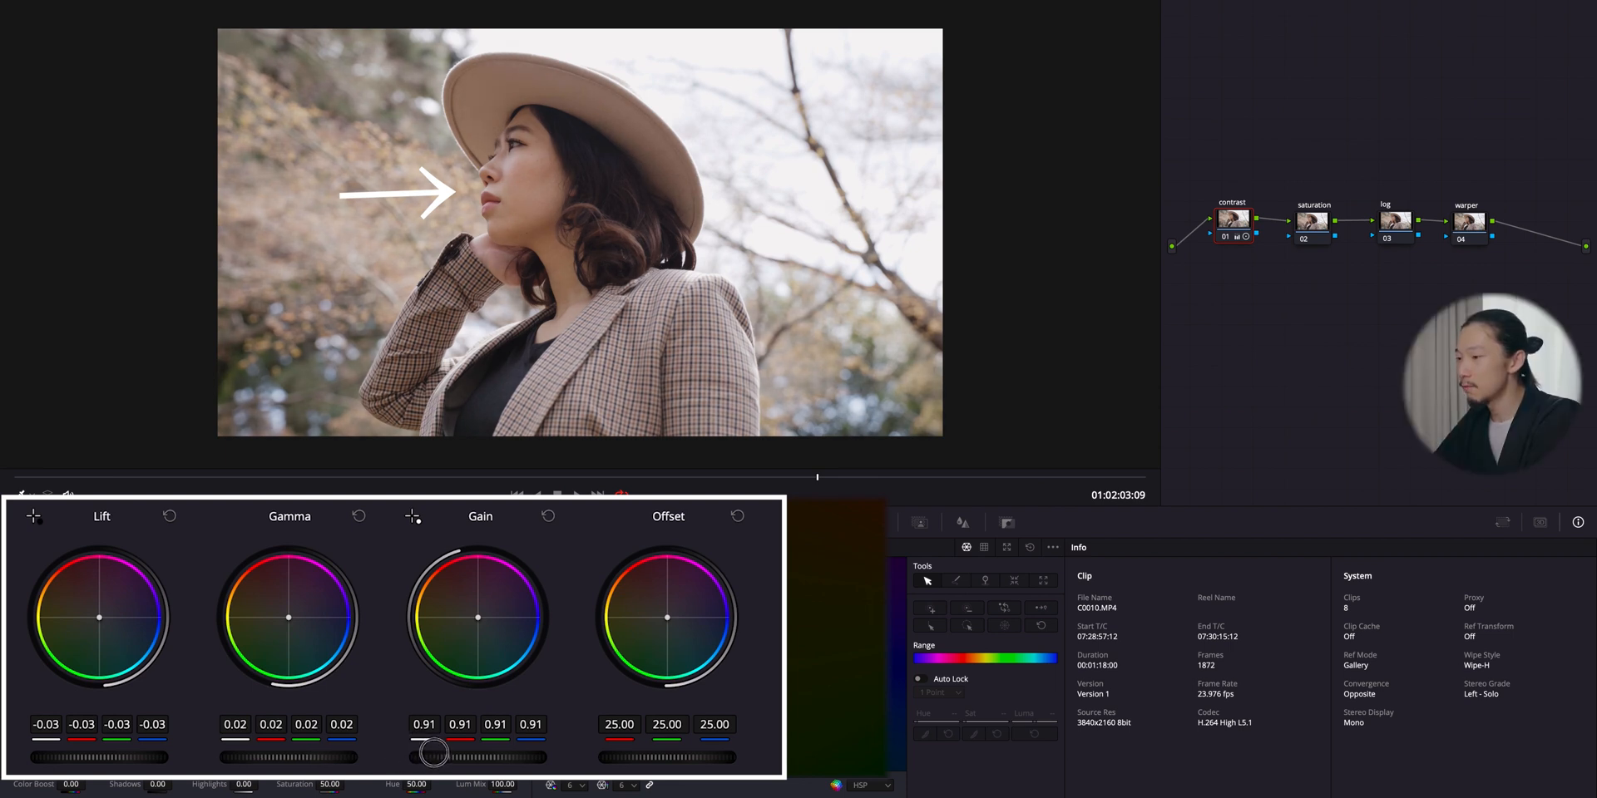
pyautogui.moveTo(437, 753); pyautogui.dragTo(452, 754)
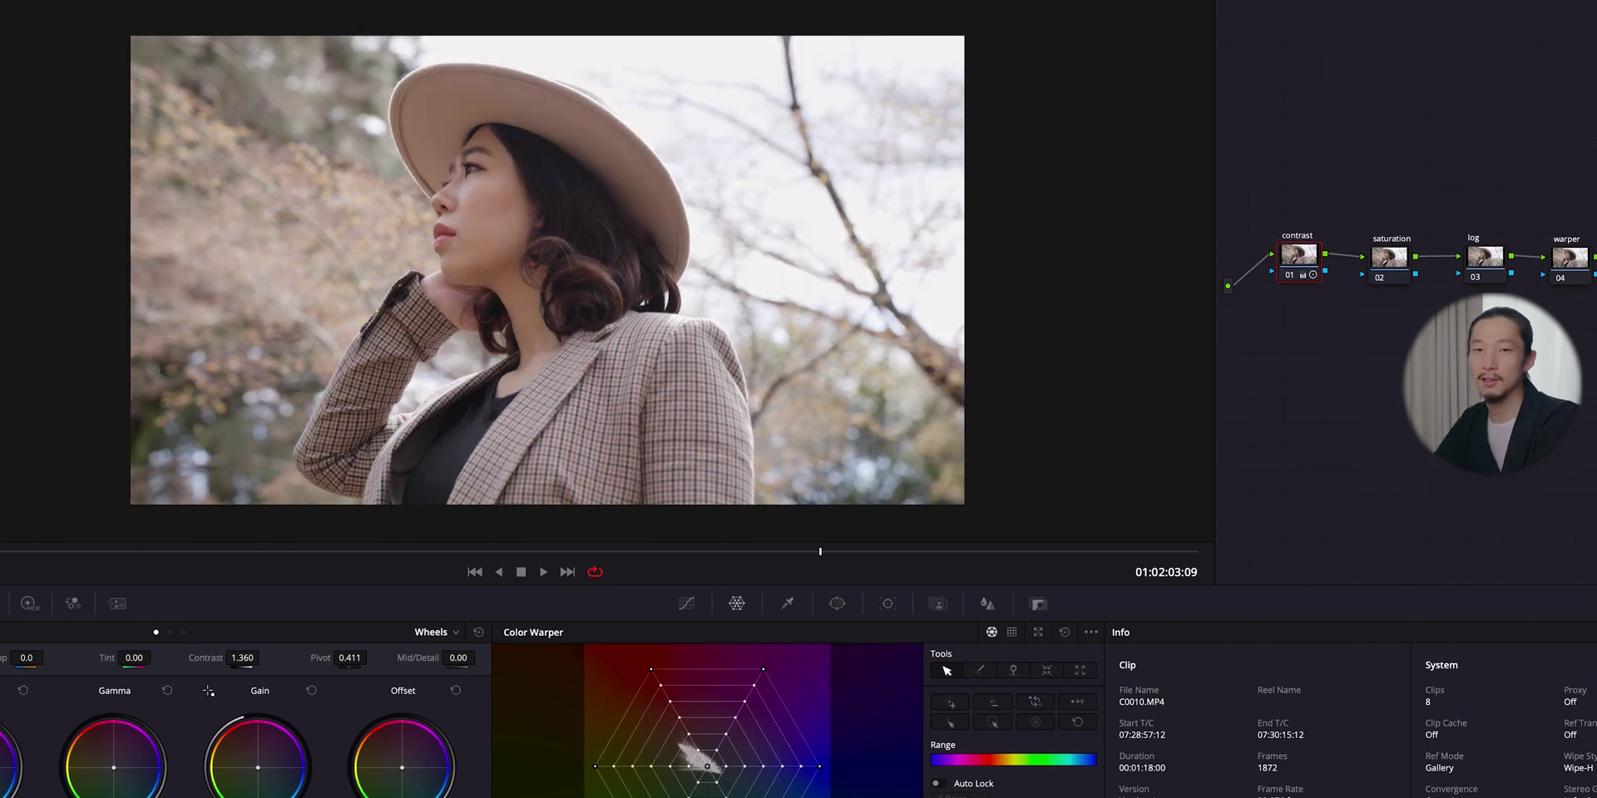
pyautogui.click(1312, 220)
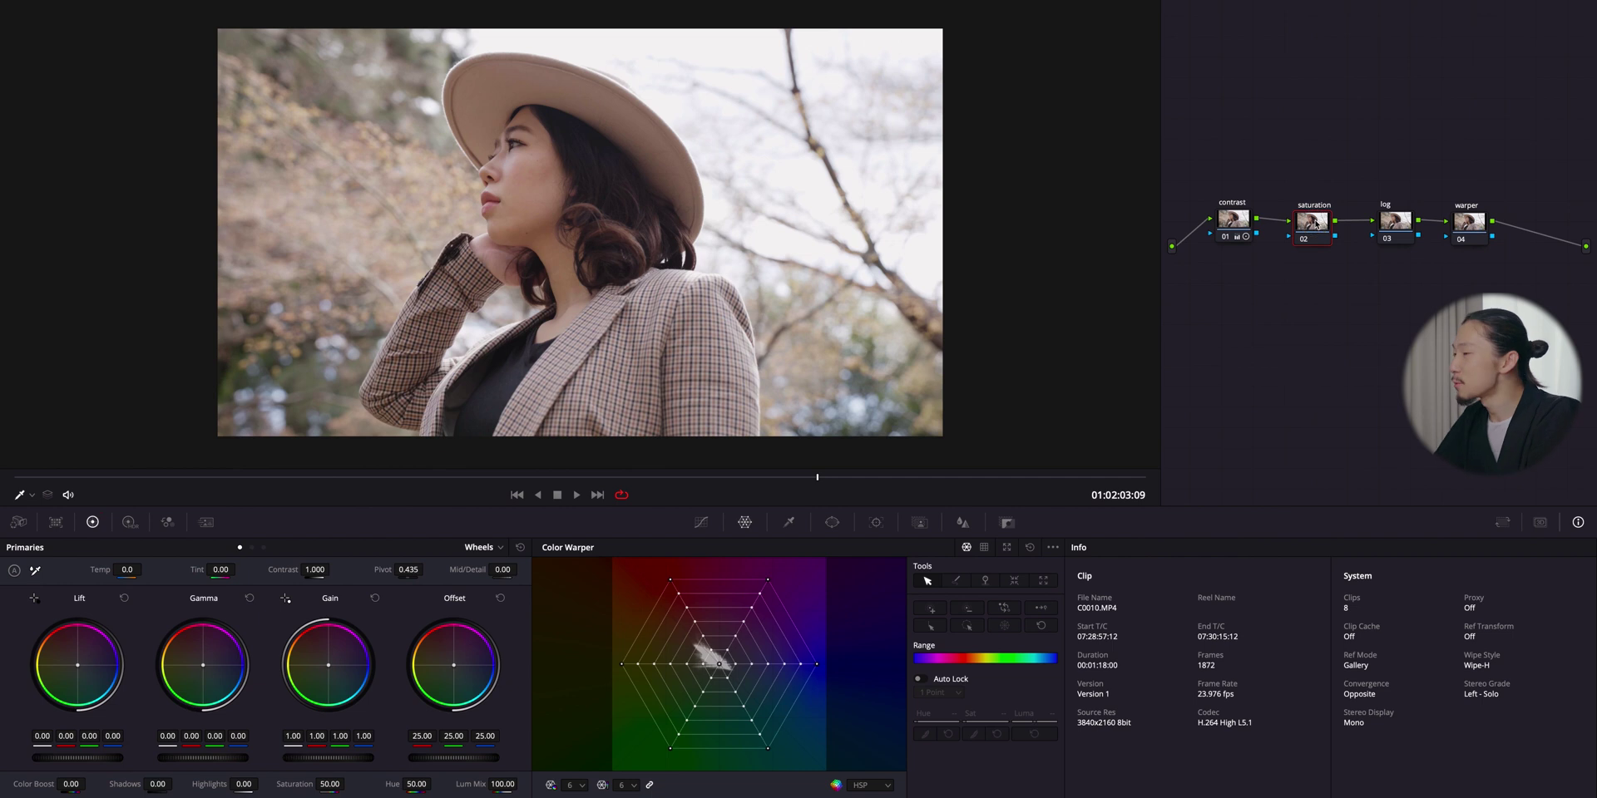
pyautogui.moveTo(1314, 220)
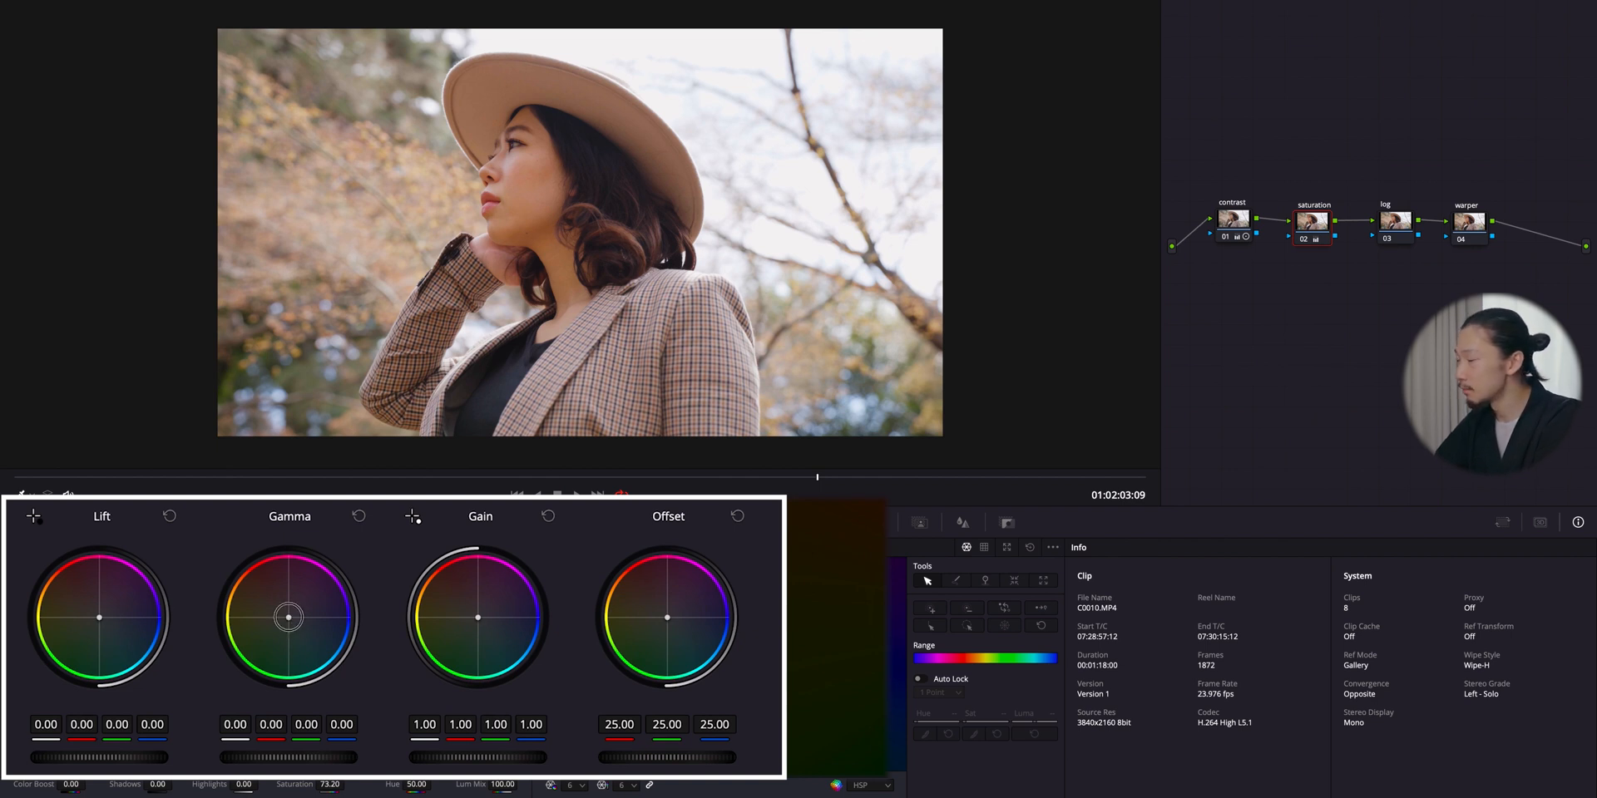
# - With saturation raised to about 73.2, select the log node for the next correction
pyautogui.moveTo(287, 615); pyautogui.dragTo(296, 624)
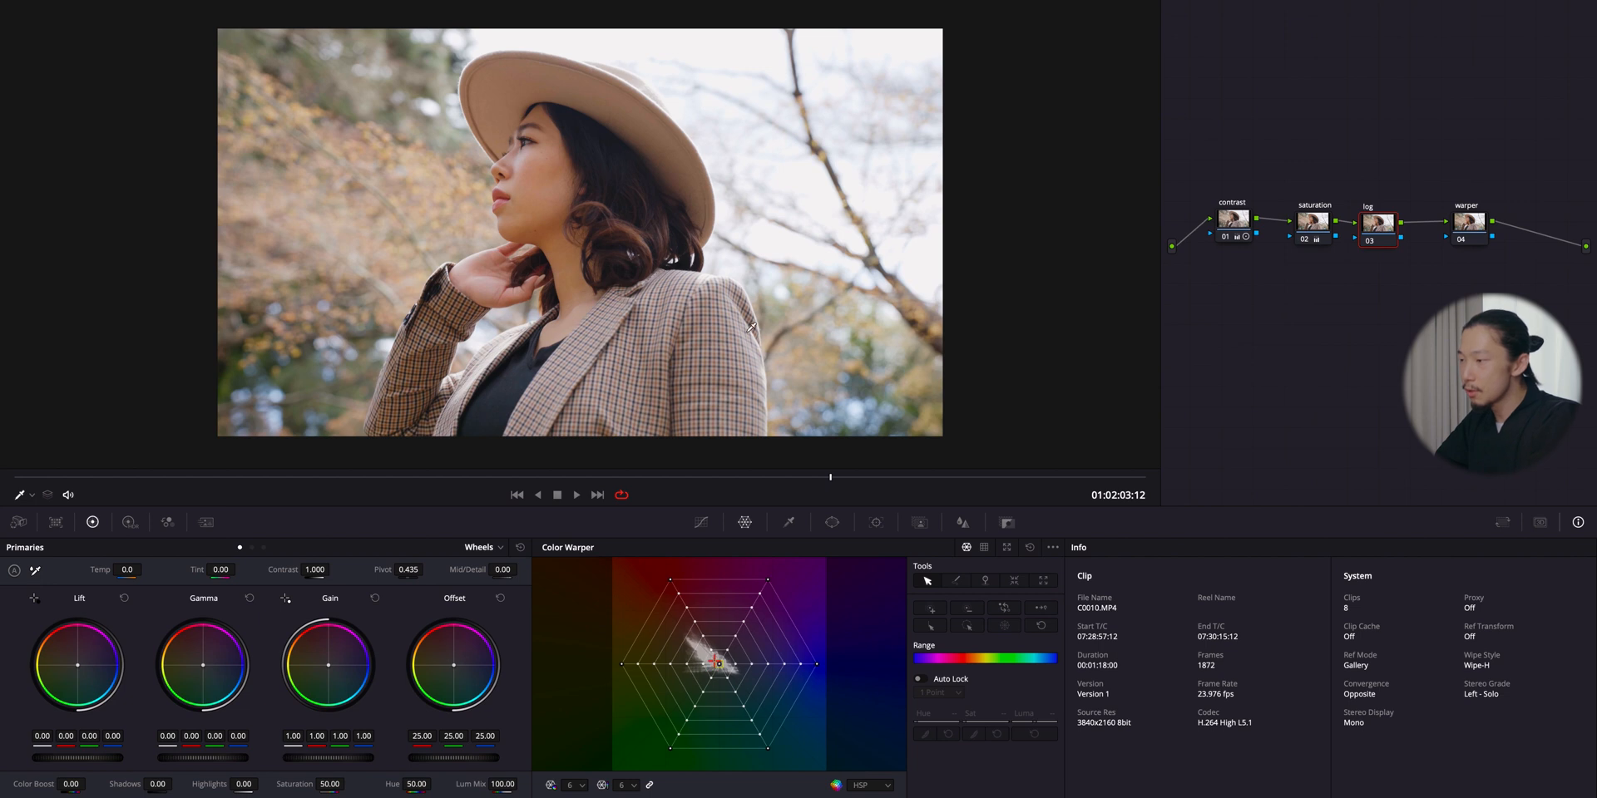
# - Switch Primaries to Log mode and push the Midtone wheel toward warm orange (0.05, -0.01, -0.08)
pyautogui.click(486, 547)
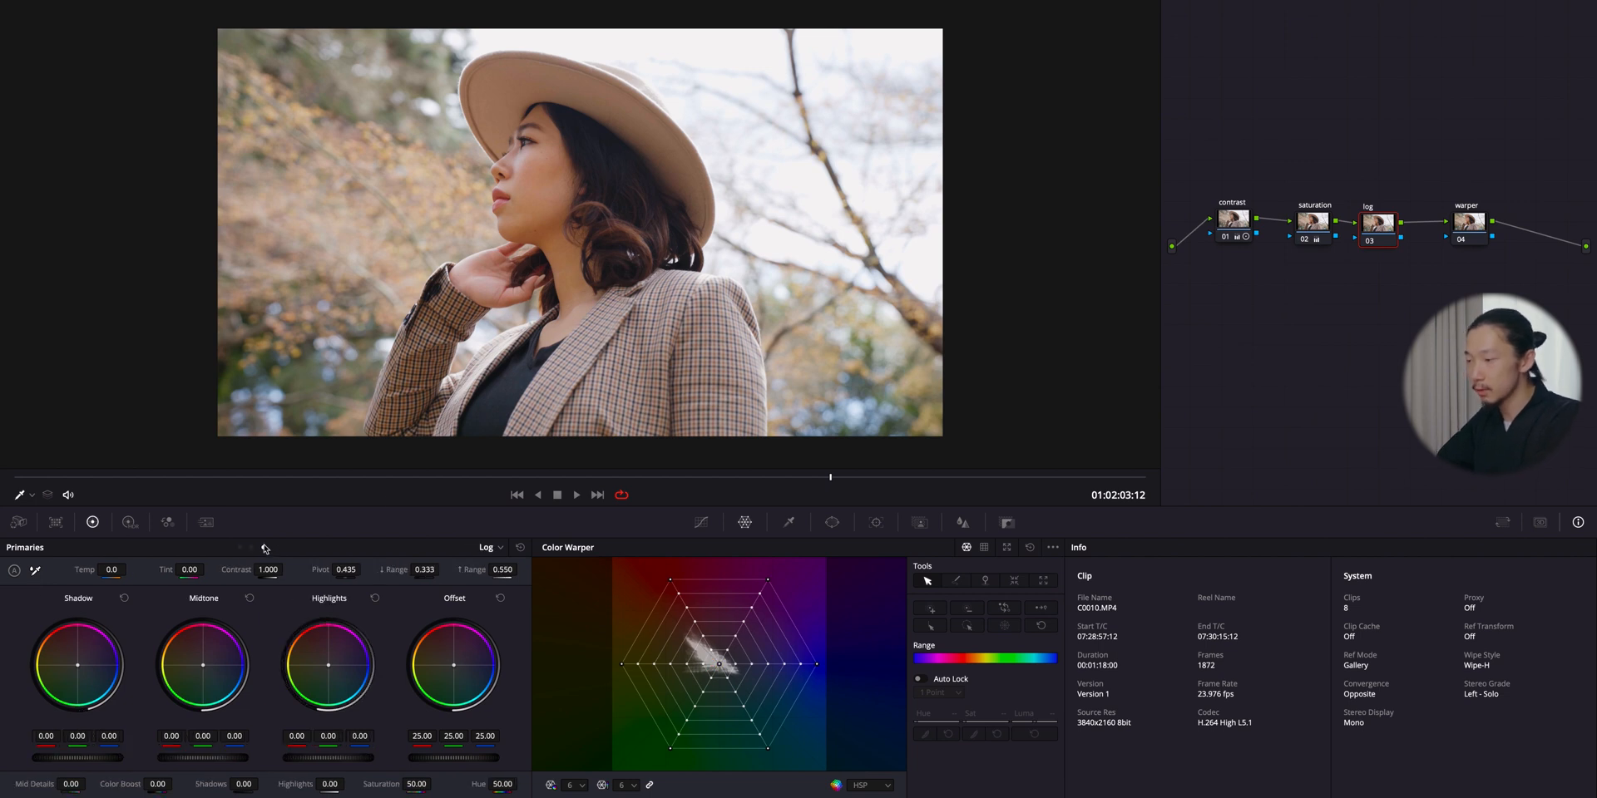
pyautogui.moveTo(268, 568)
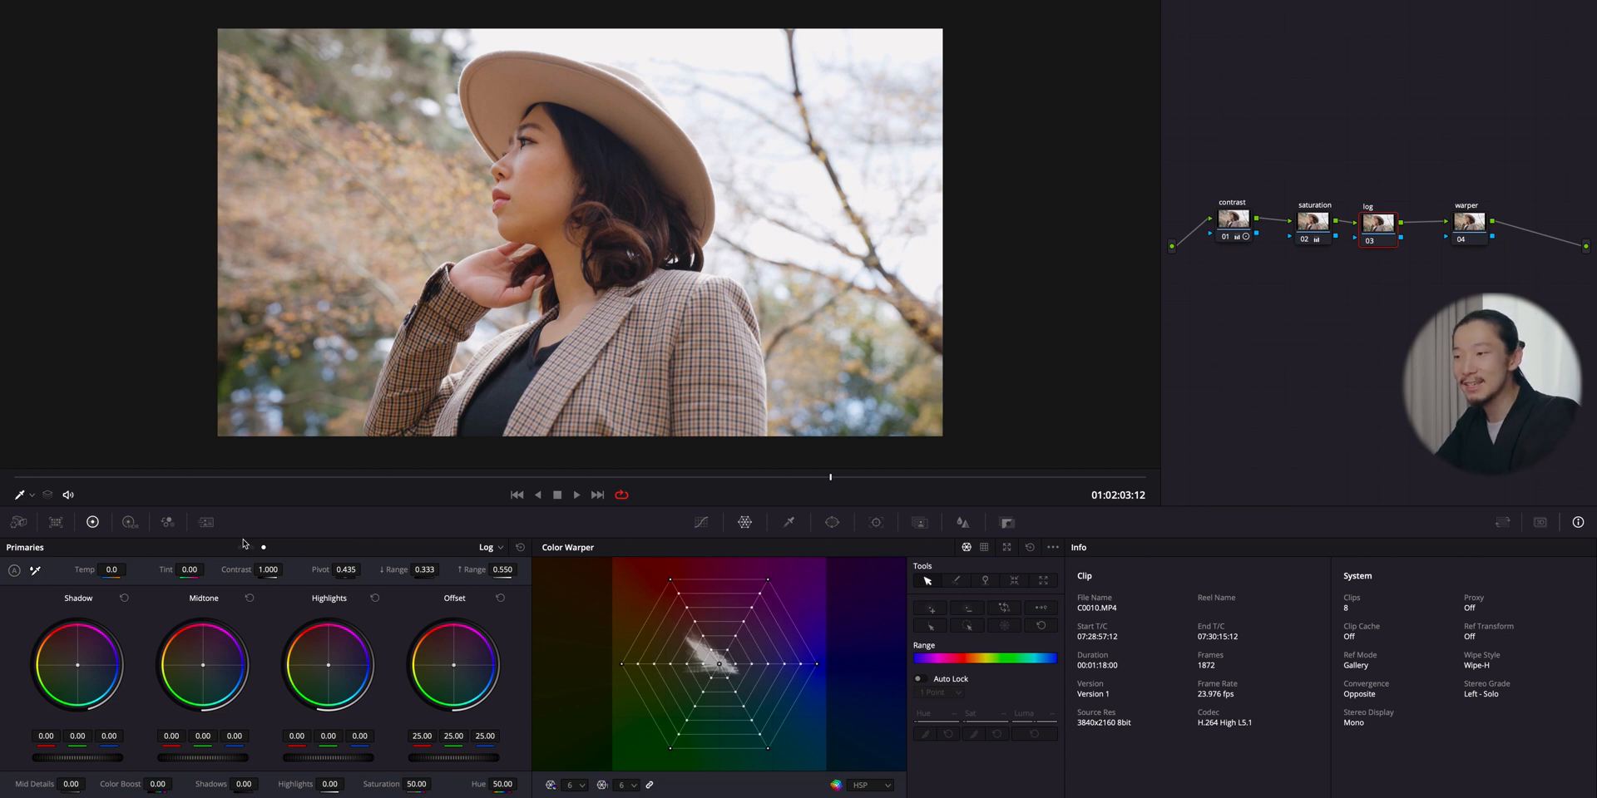
pyautogui.moveTo(278, 528)
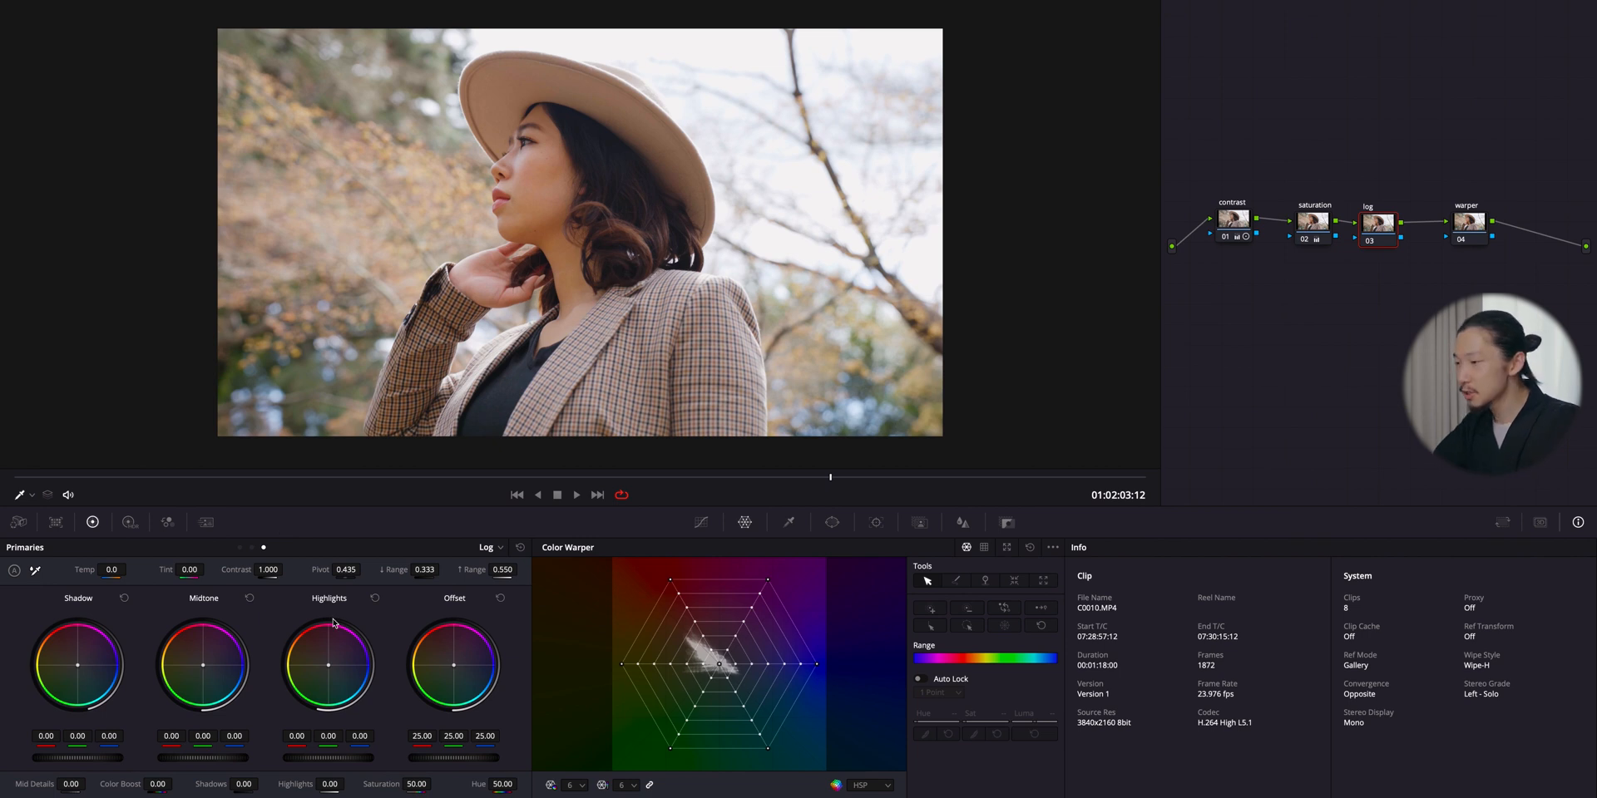
pyautogui.moveTo(270, 614)
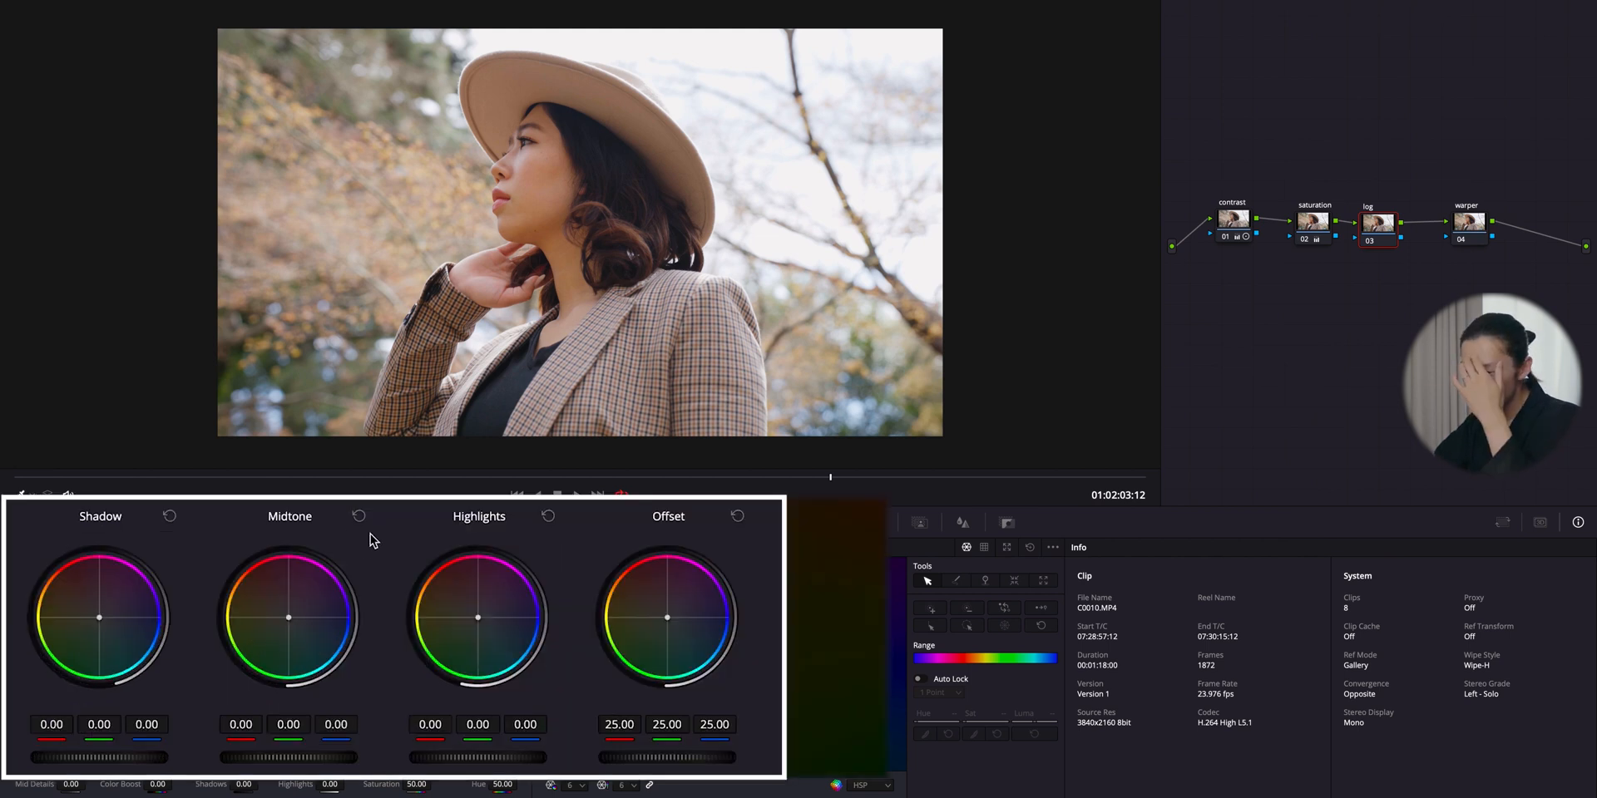
pyautogui.moveTo(289, 622)
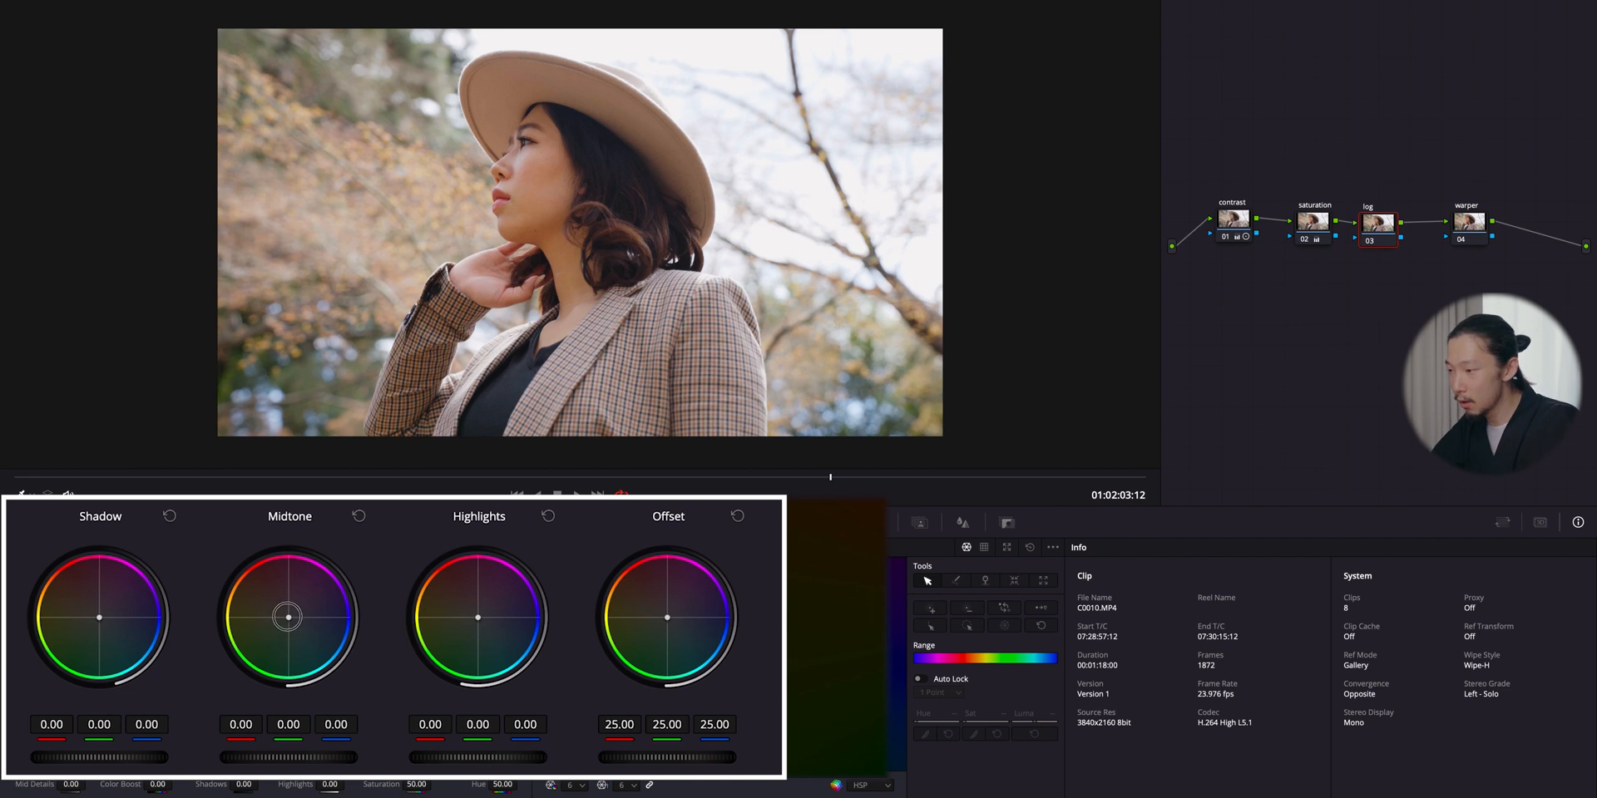
pyautogui.moveTo(290, 614); pyautogui.dragTo(290, 611)
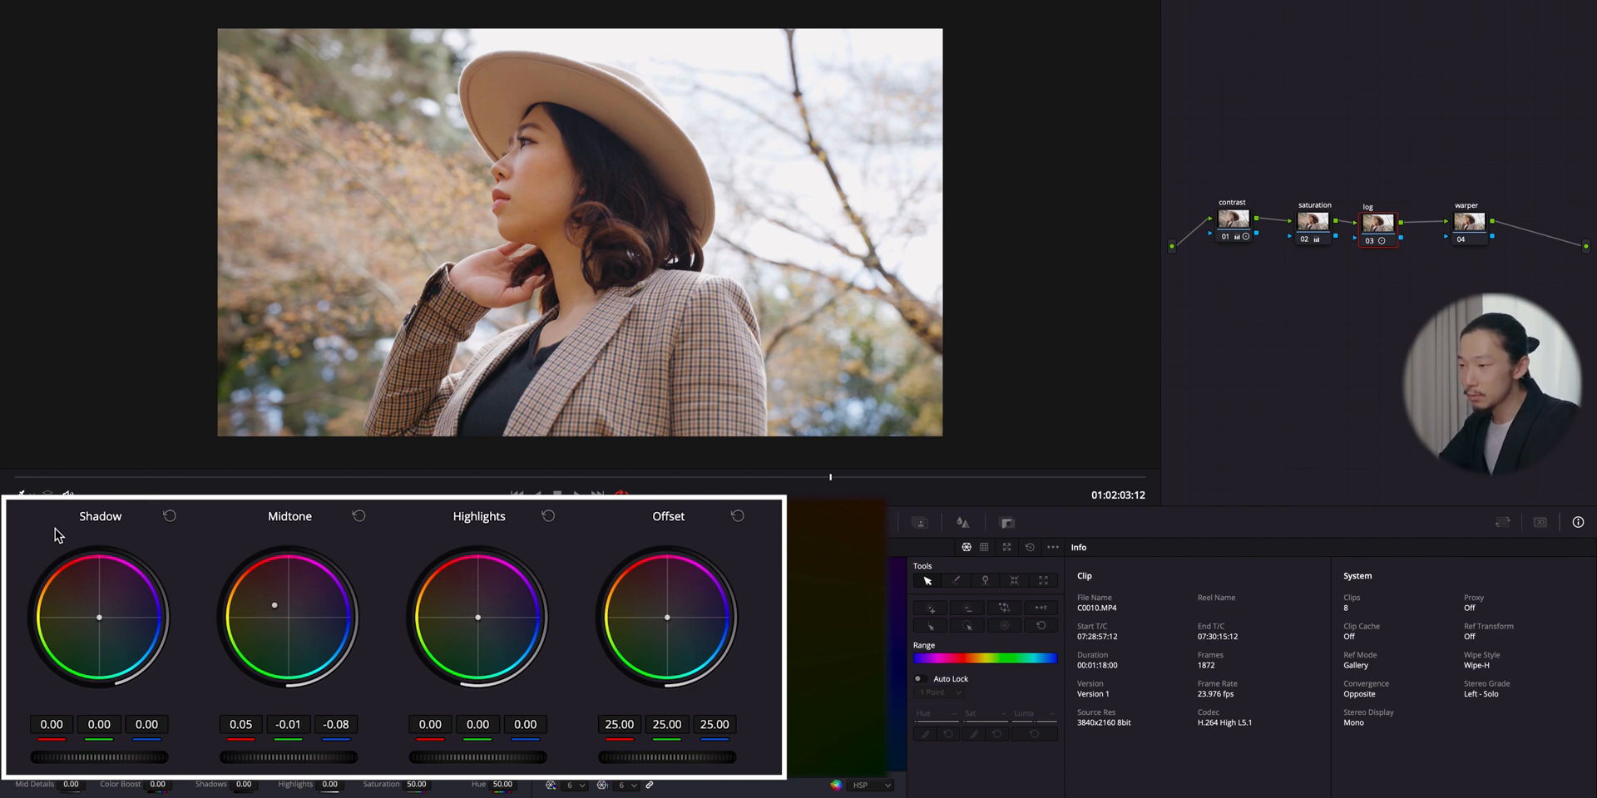
pyautogui.moveTo(110, 644)
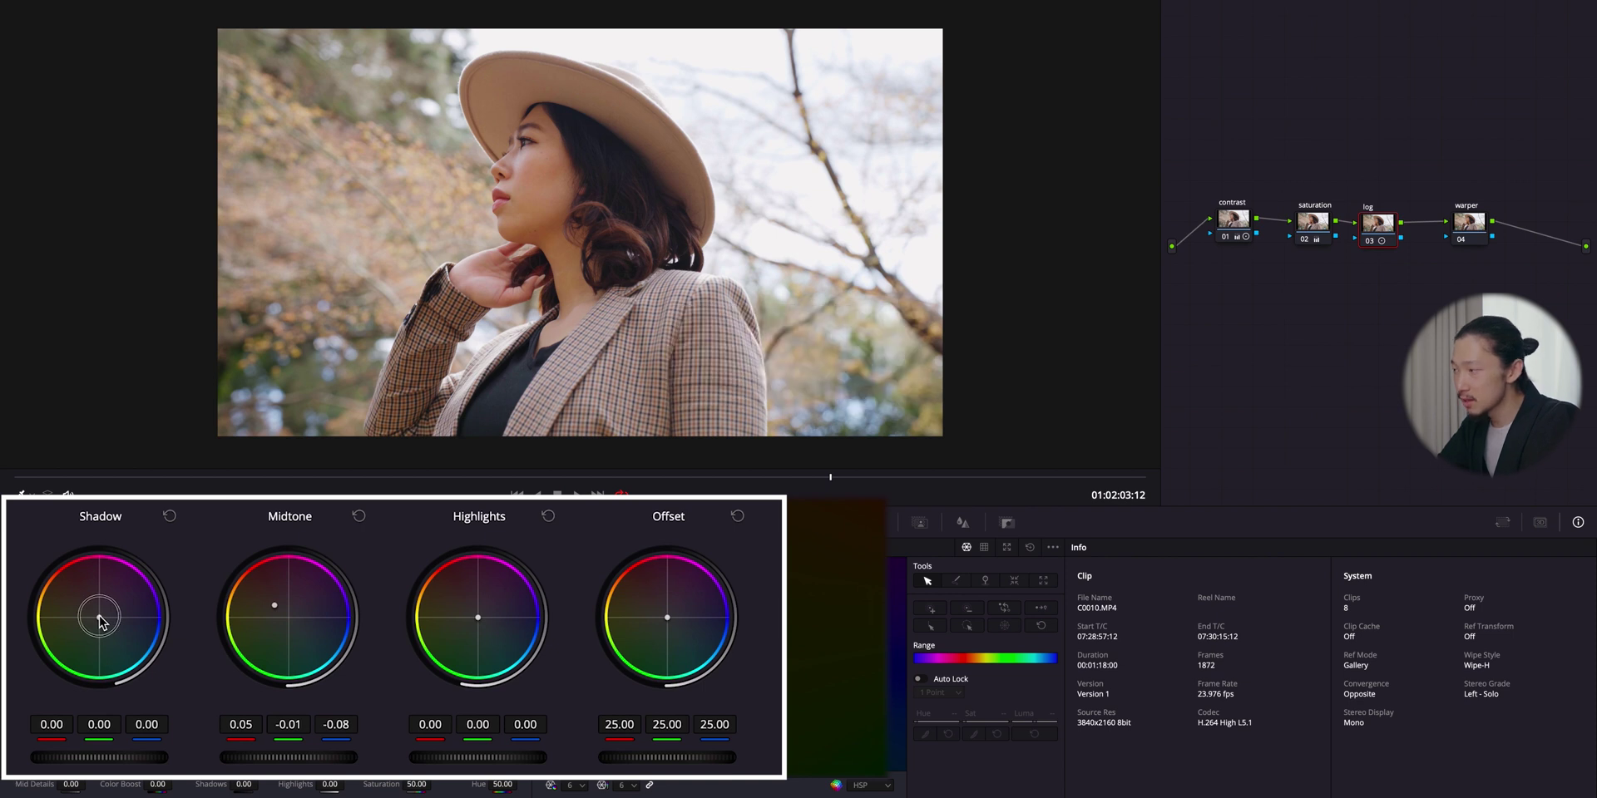
pyautogui.moveTo(100, 618); pyautogui.dragTo(103, 629)
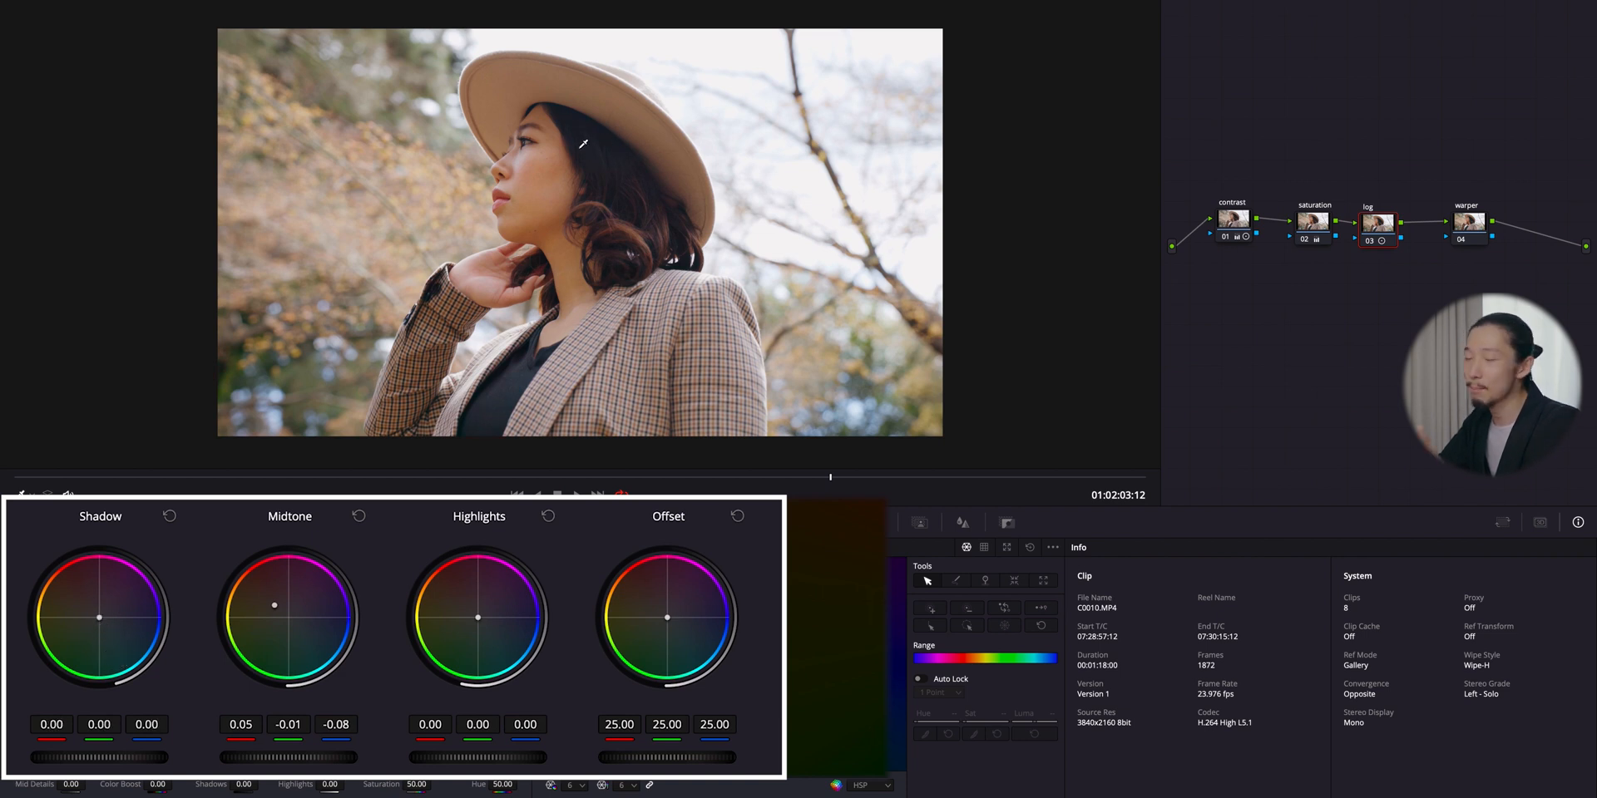
pyautogui.moveTo(101, 616); pyautogui.dragTo(102, 624)
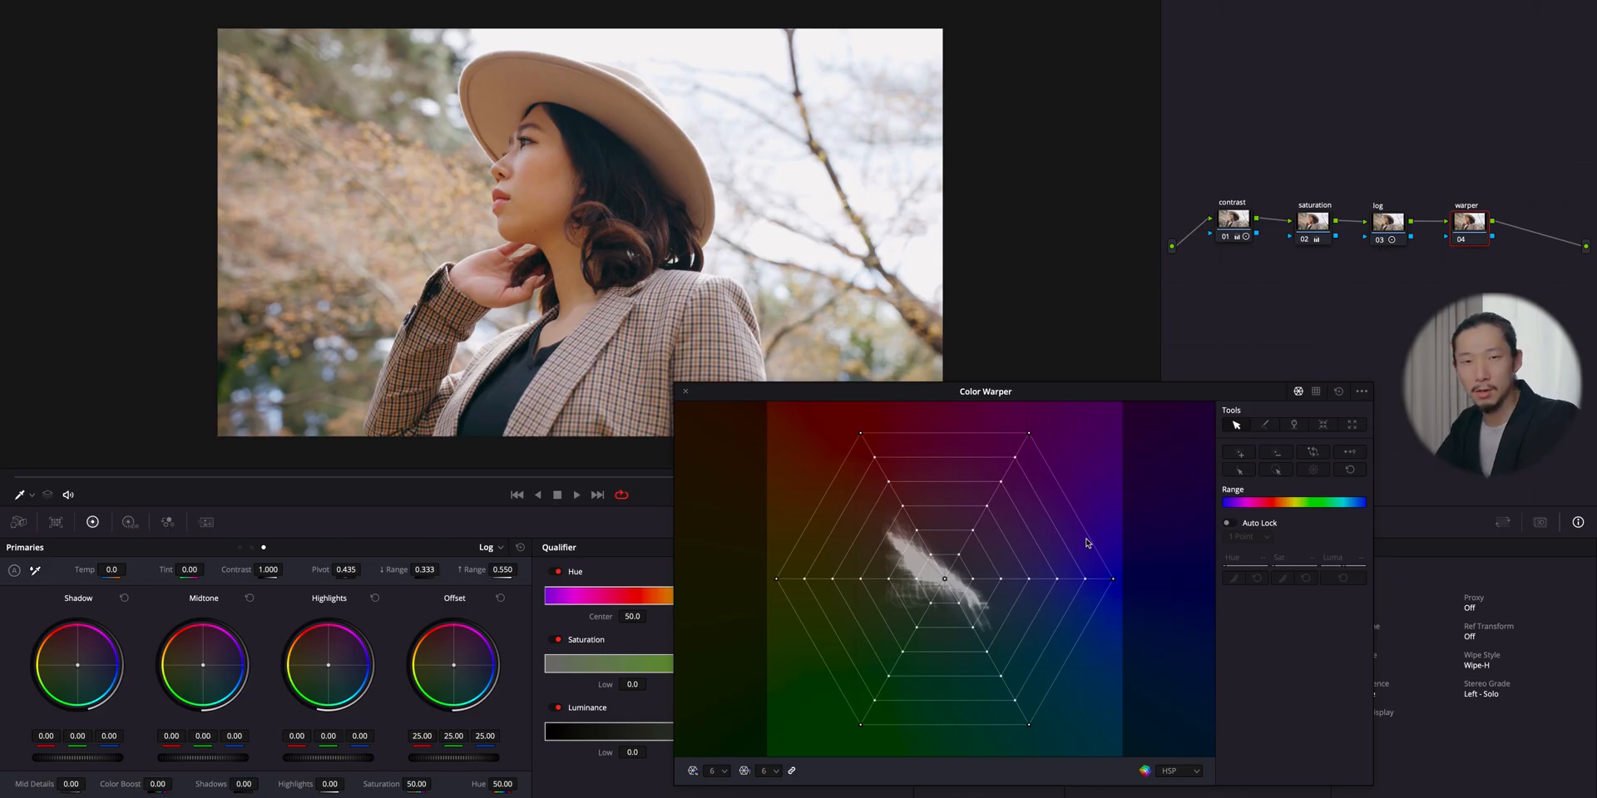
# - Rearrange the floating Color Warper layout and sample the cheek skin and black top colours
pyautogui.moveTo(985, 391); pyautogui.dragTo(968, 364)
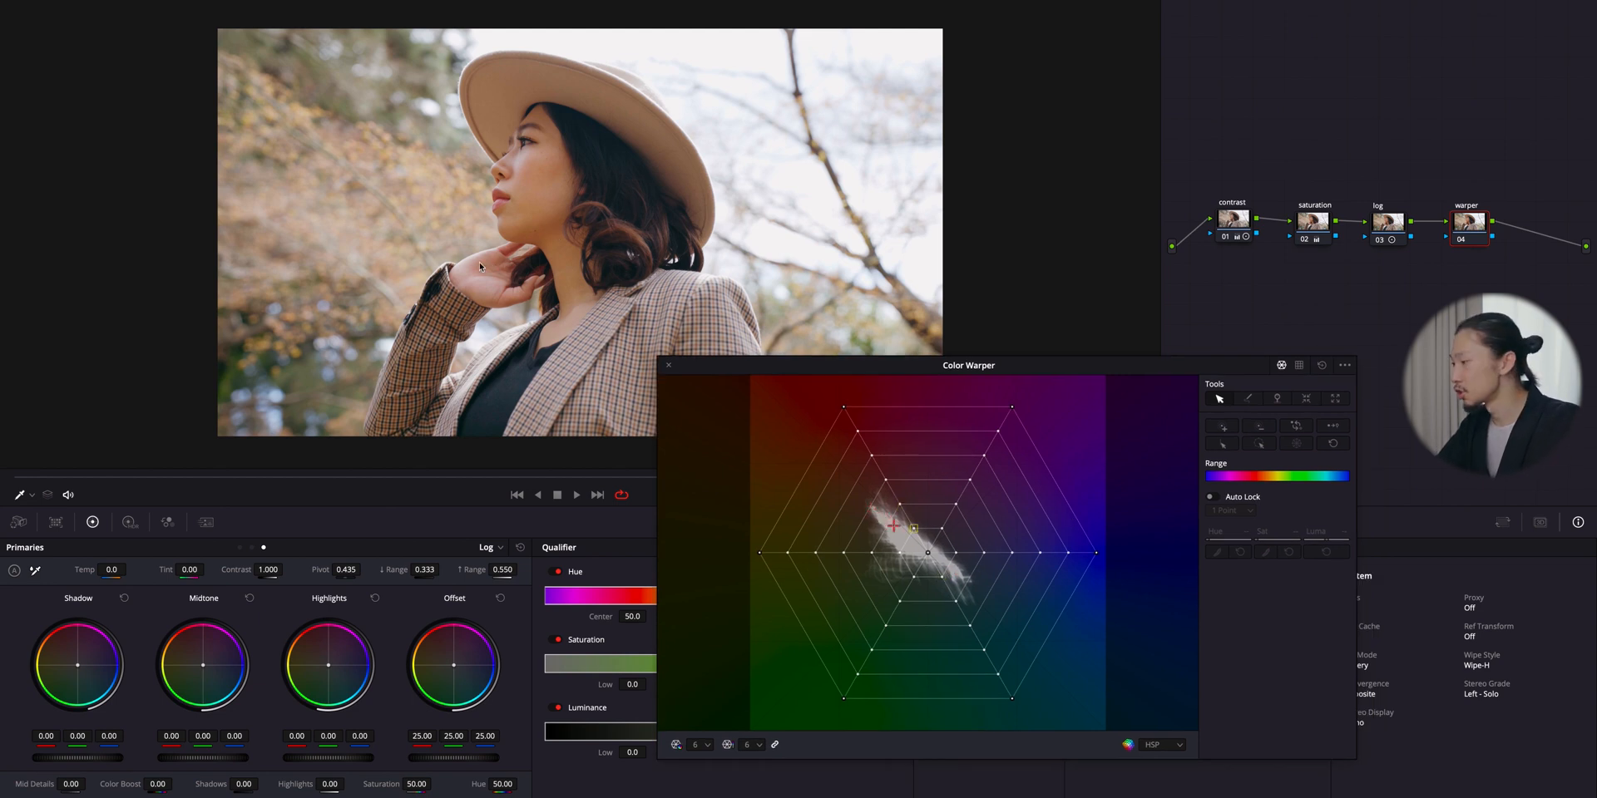
pyautogui.moveTo(911, 528); pyautogui.dragTo(900, 507)
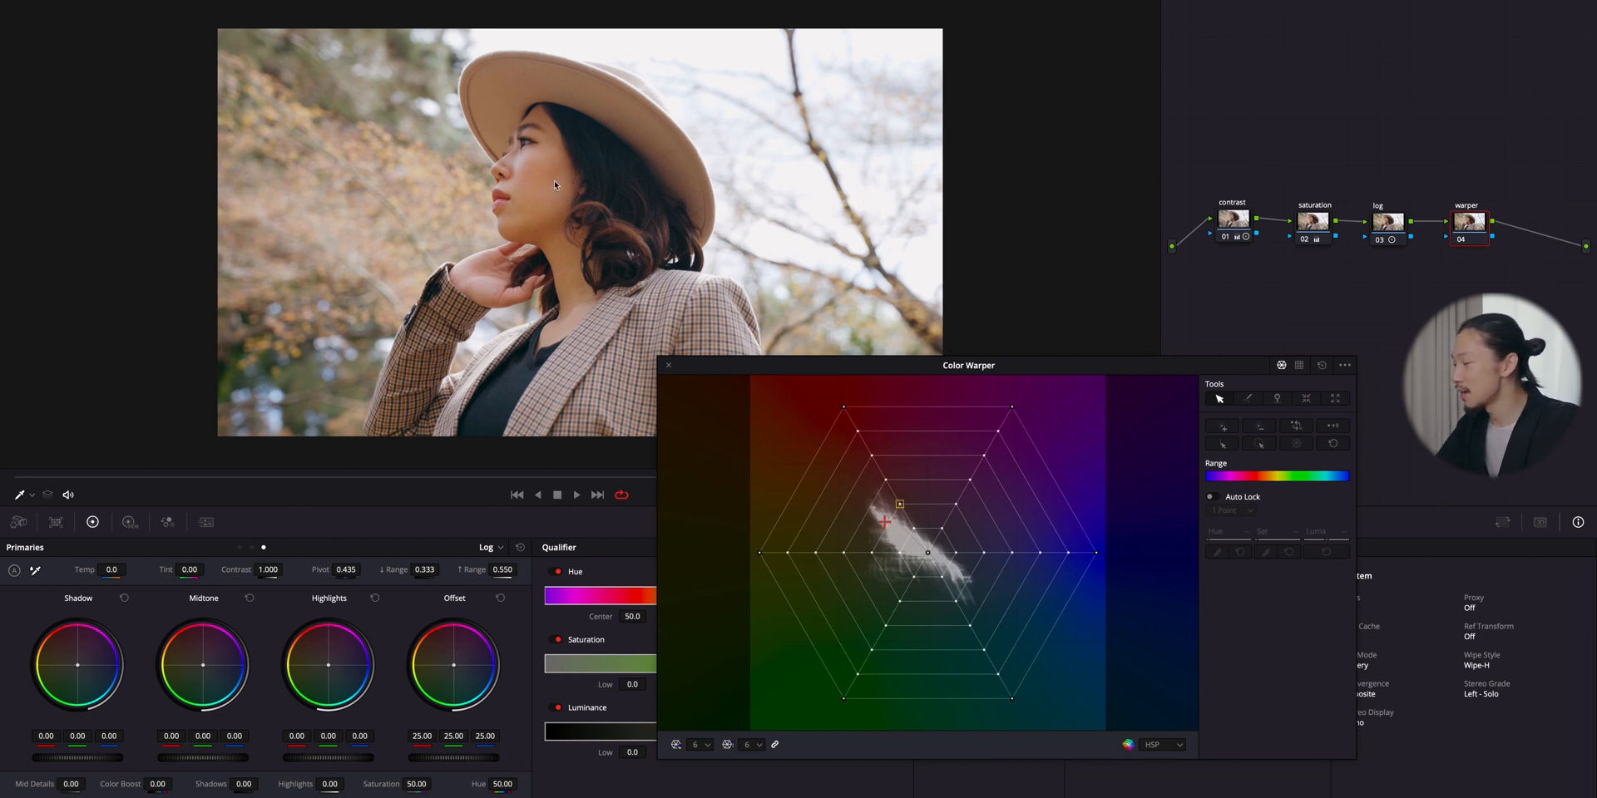
pyautogui.moveTo(889, 522); pyautogui.dragTo(955, 570)
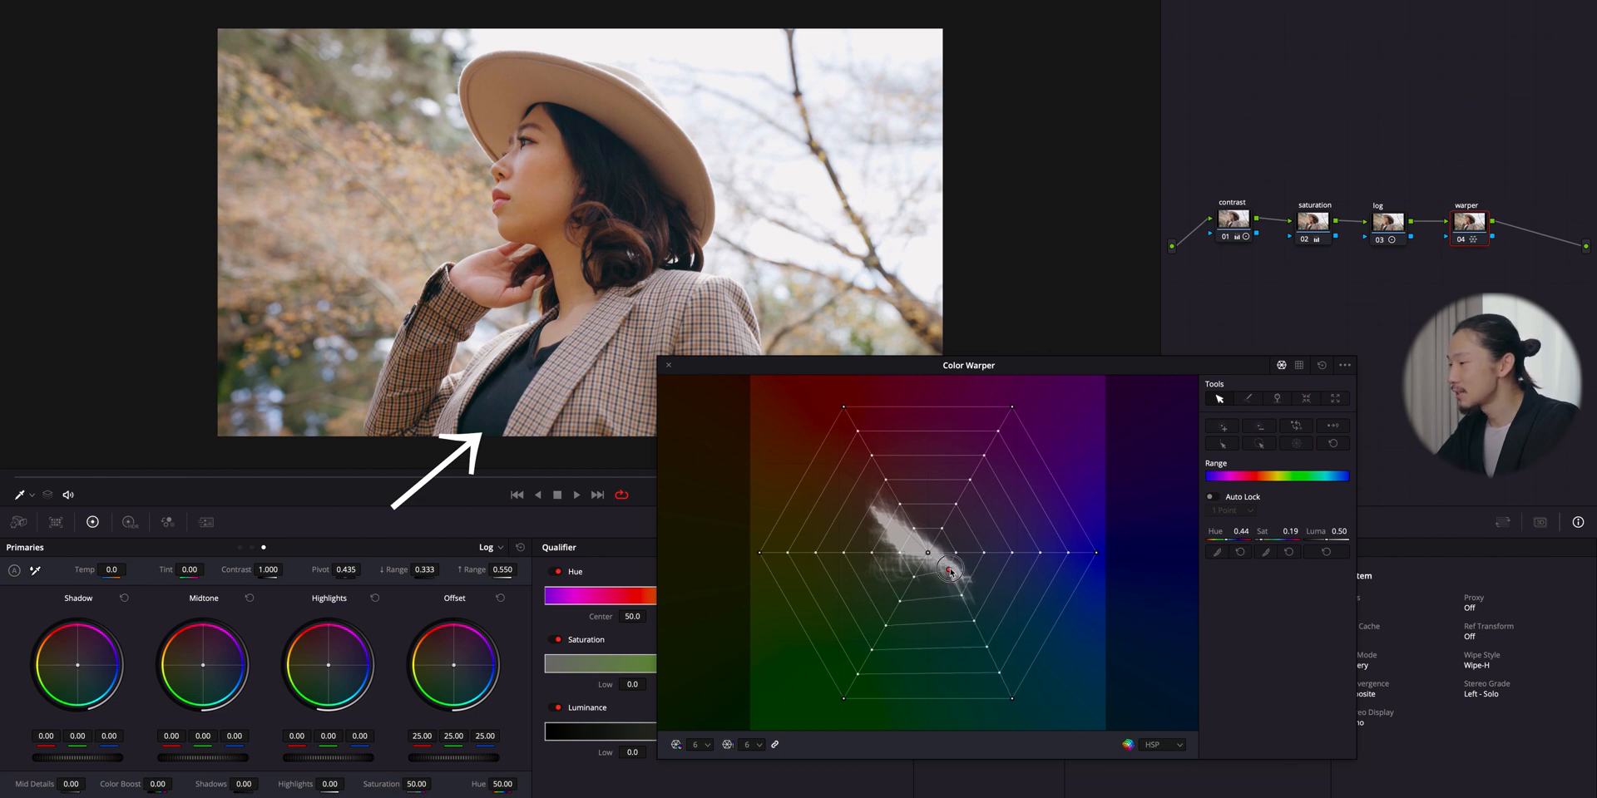
pyautogui.moveTo(951, 568); pyautogui.dragTo(968, 545)
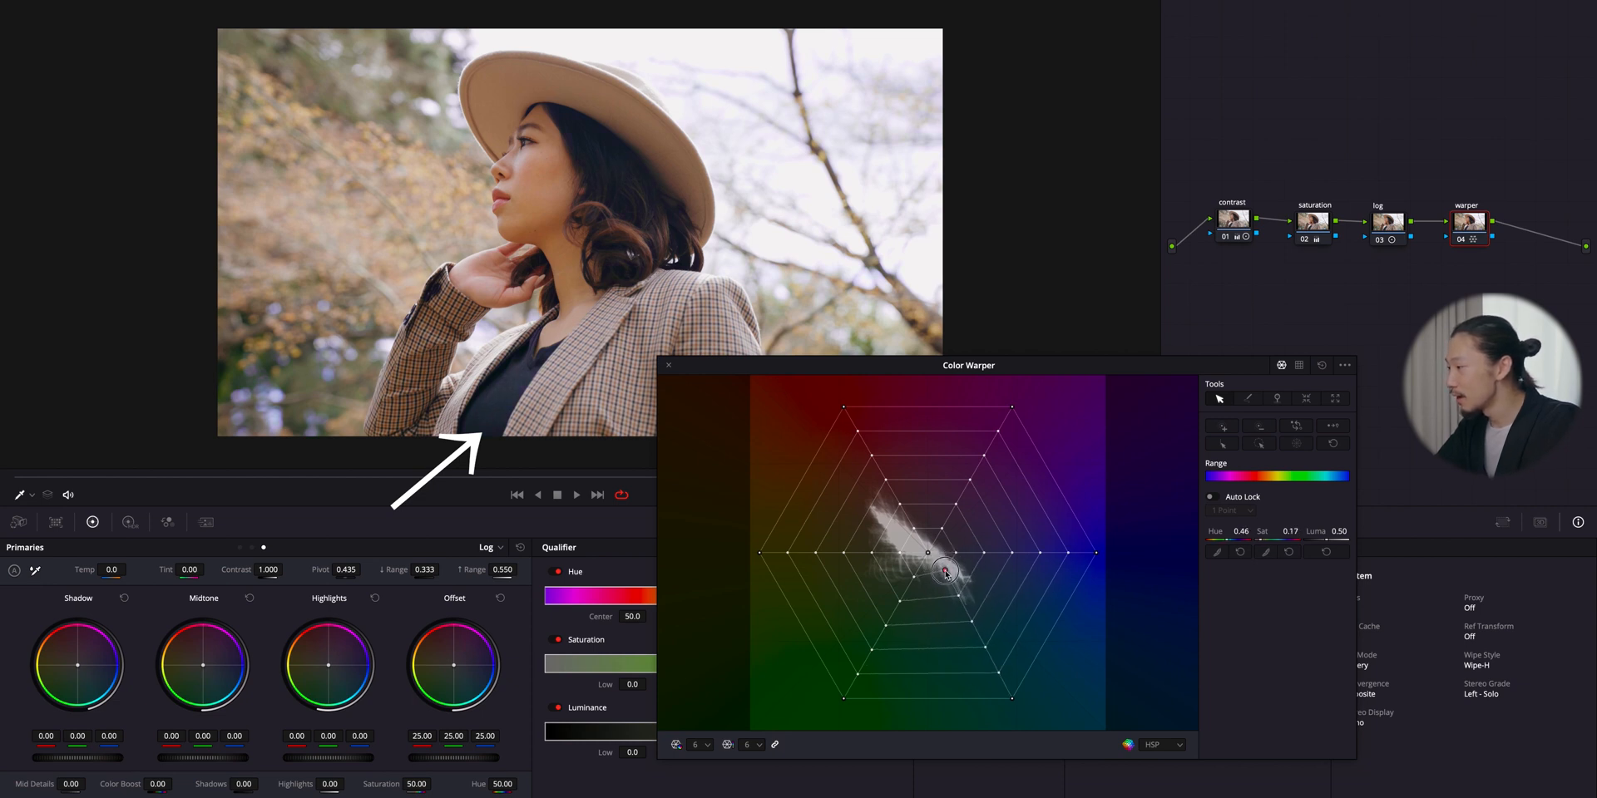
pyautogui.moveTo(941, 569); pyautogui.dragTo(907, 580)
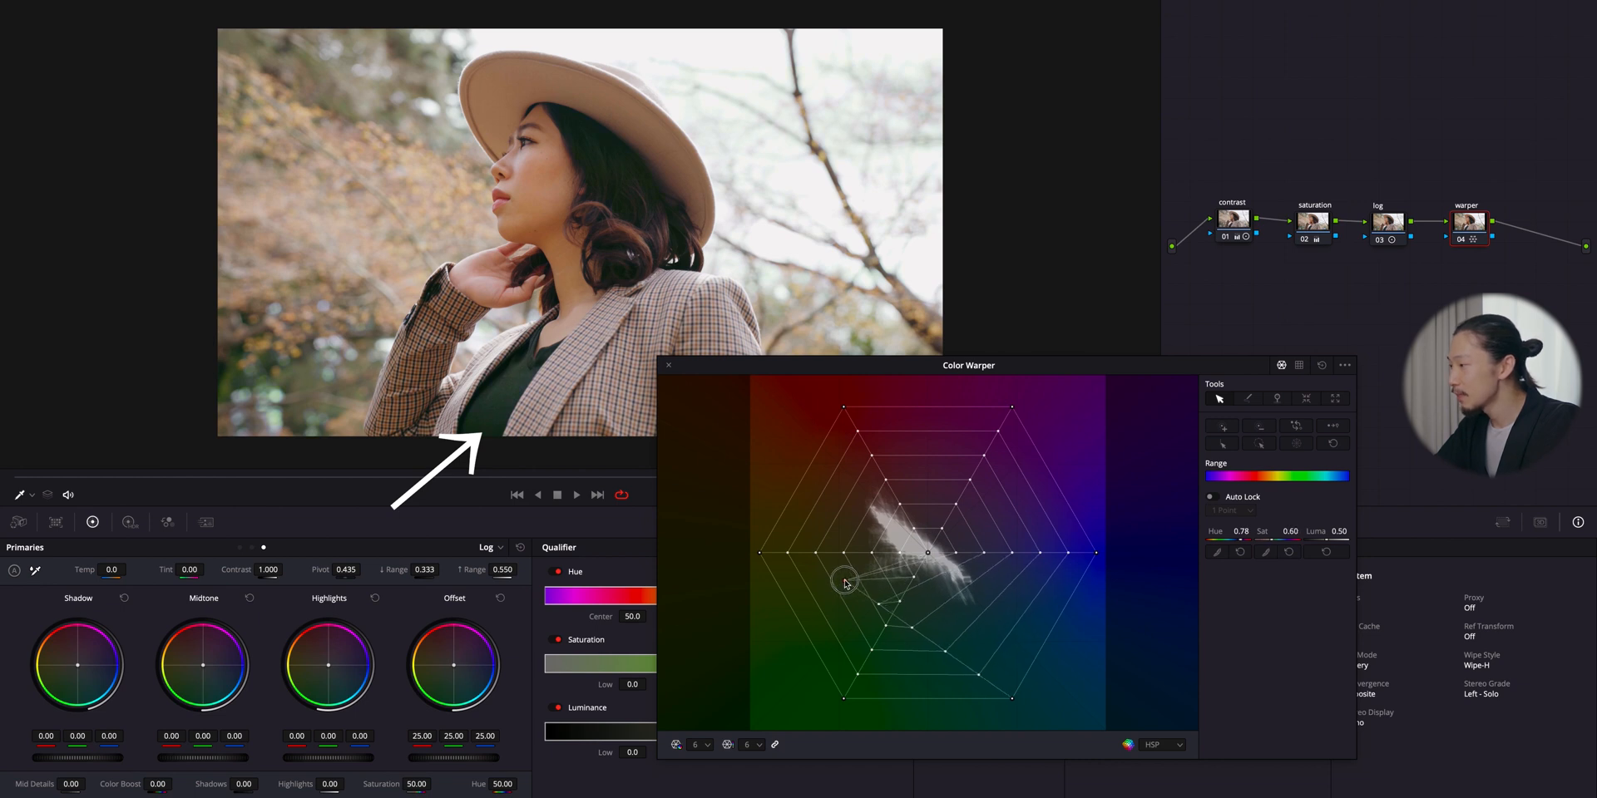
# - Test shifting the top's colour toward green and teal, then return it to black
pyautogui.moveTo(845, 582); pyautogui.dragTo(963, 592)
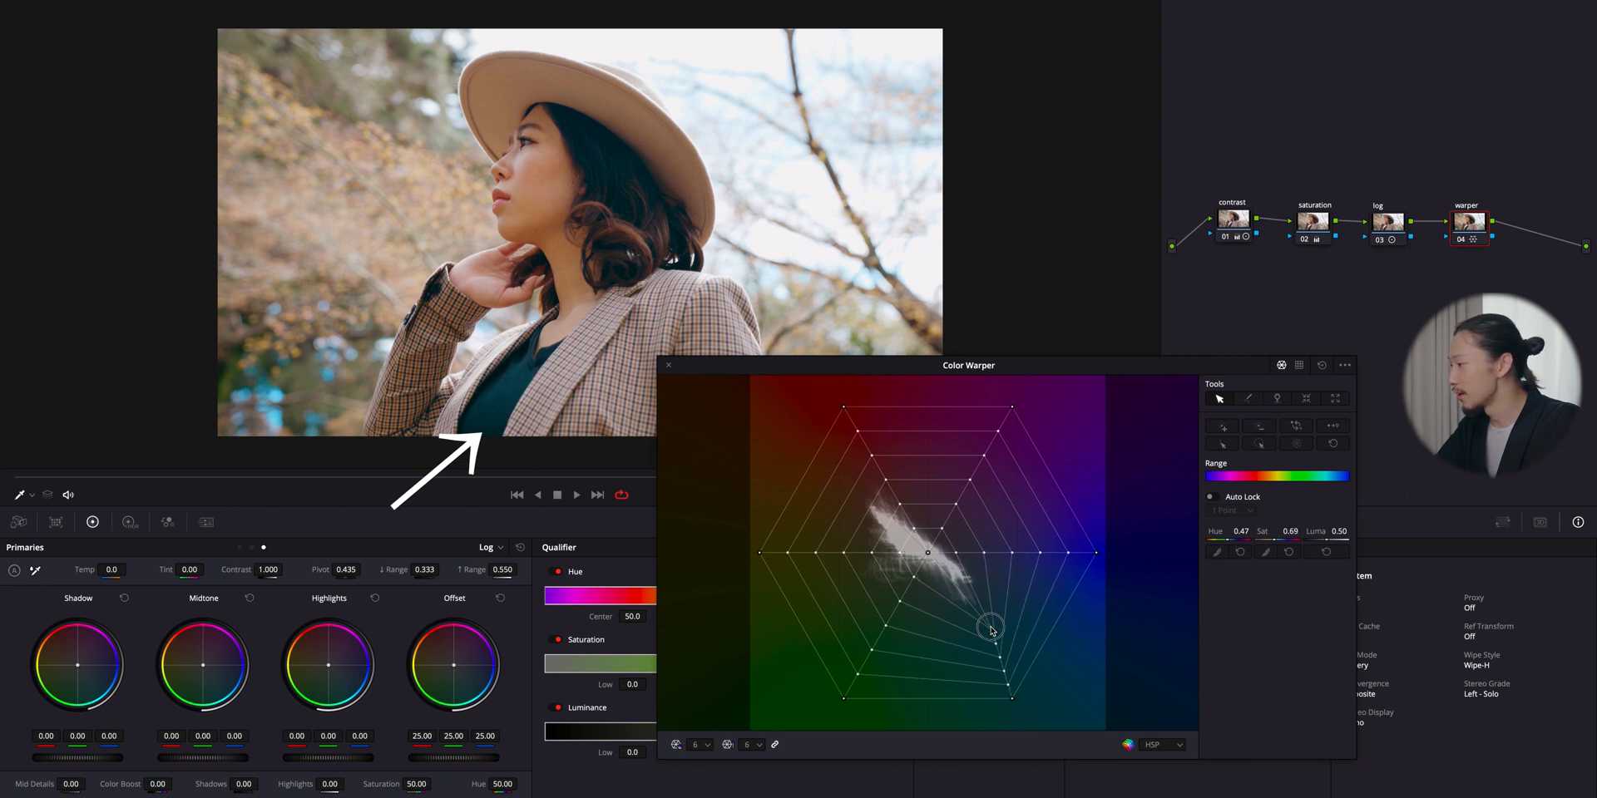
pyautogui.moveTo(988, 628); pyautogui.dragTo(926, 551)
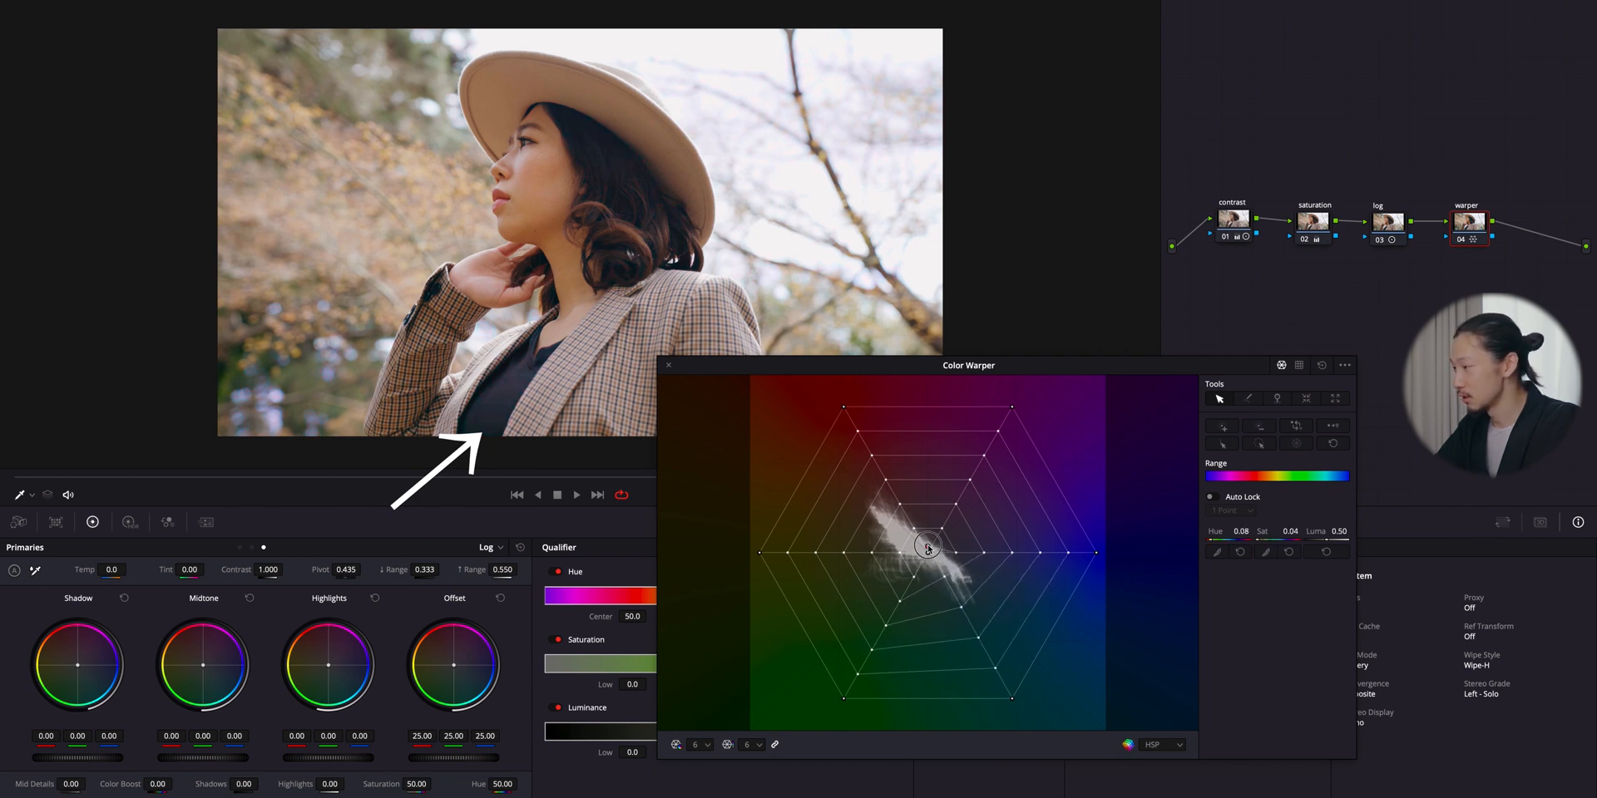
pyautogui.moveTo(926, 550); pyautogui.dragTo(900, 506)
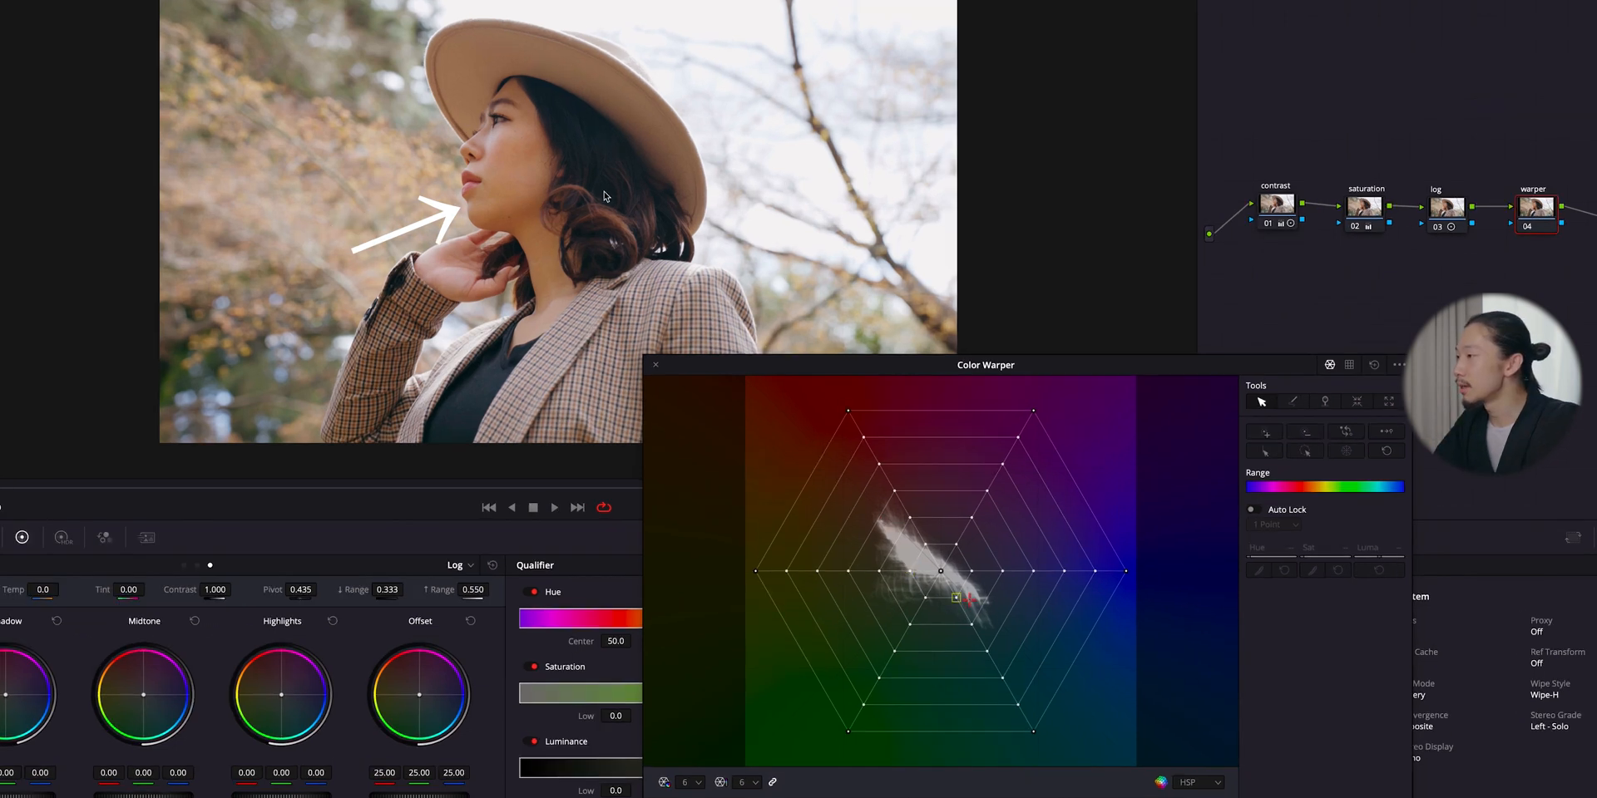
# - Sample the woman's cheek skin tone as a Color Warper control point
pyautogui.moveTo(964, 599); pyautogui.dragTo(909, 519)
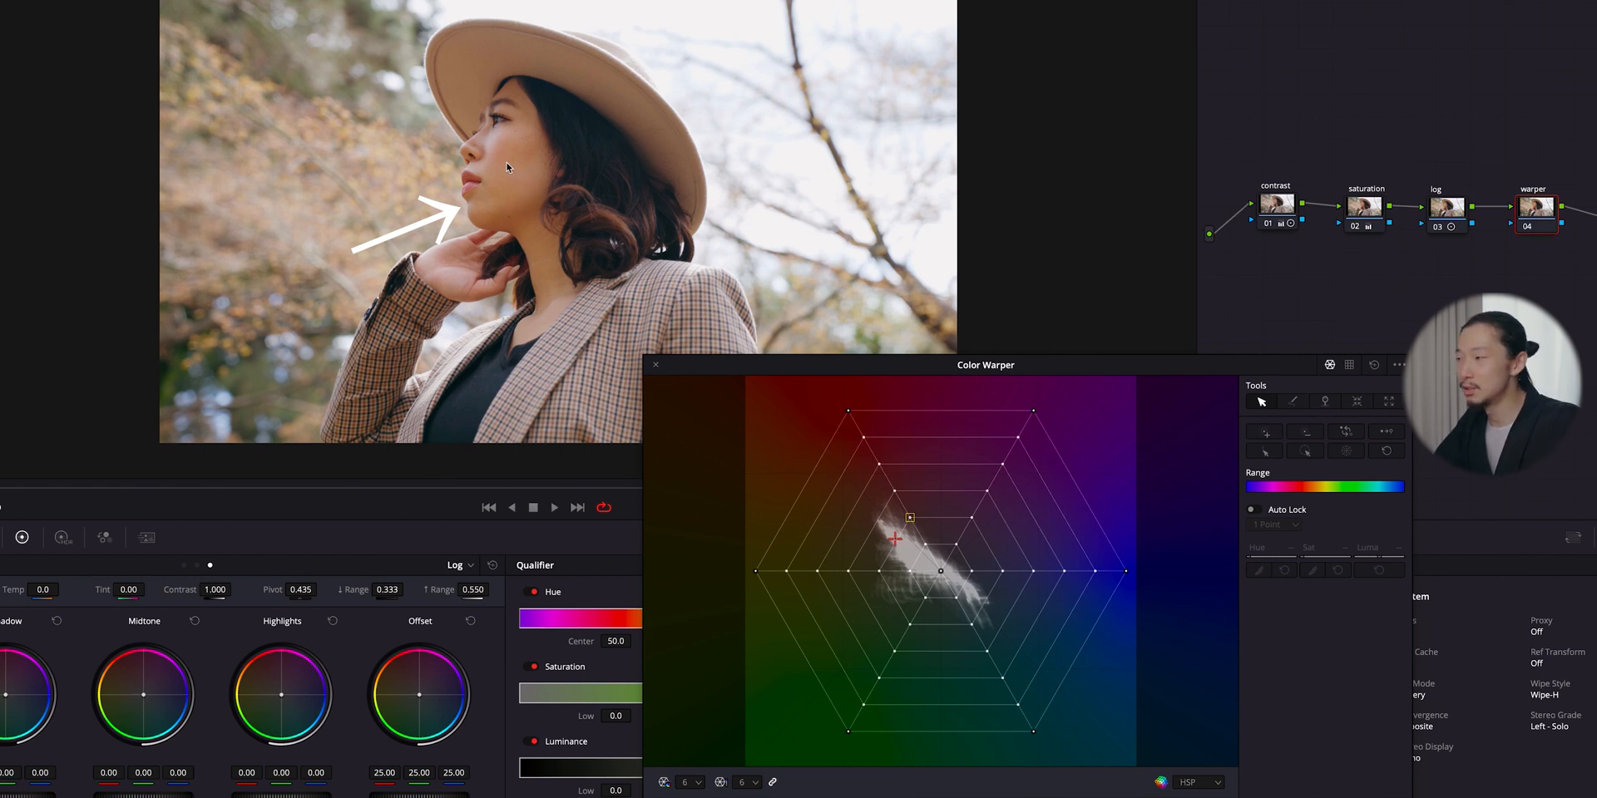
pyautogui.moveTo(907, 519); pyautogui.dragTo(927, 546)
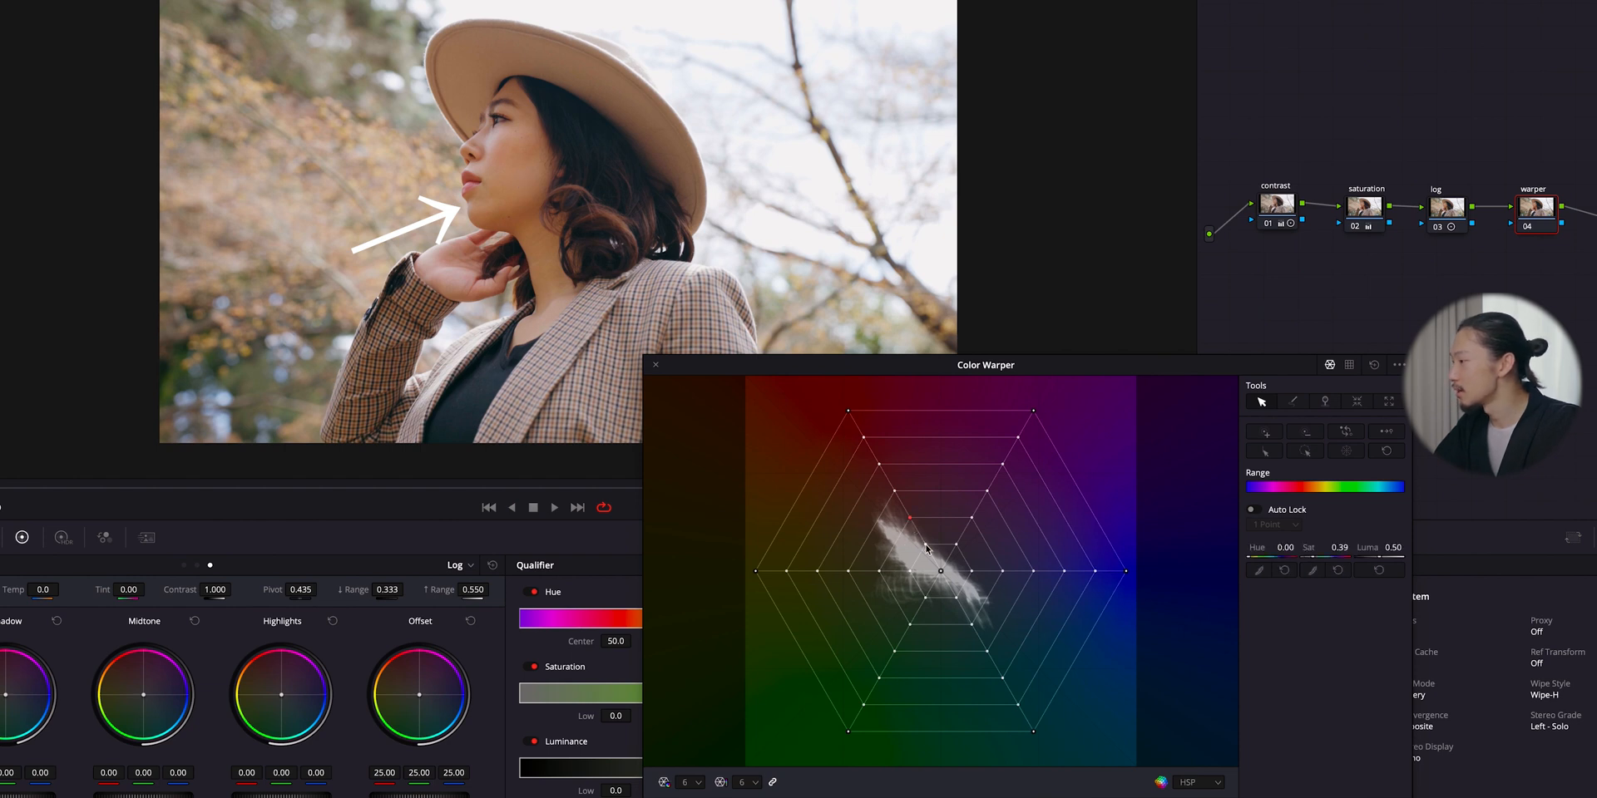
pyautogui.moveTo(912, 520)
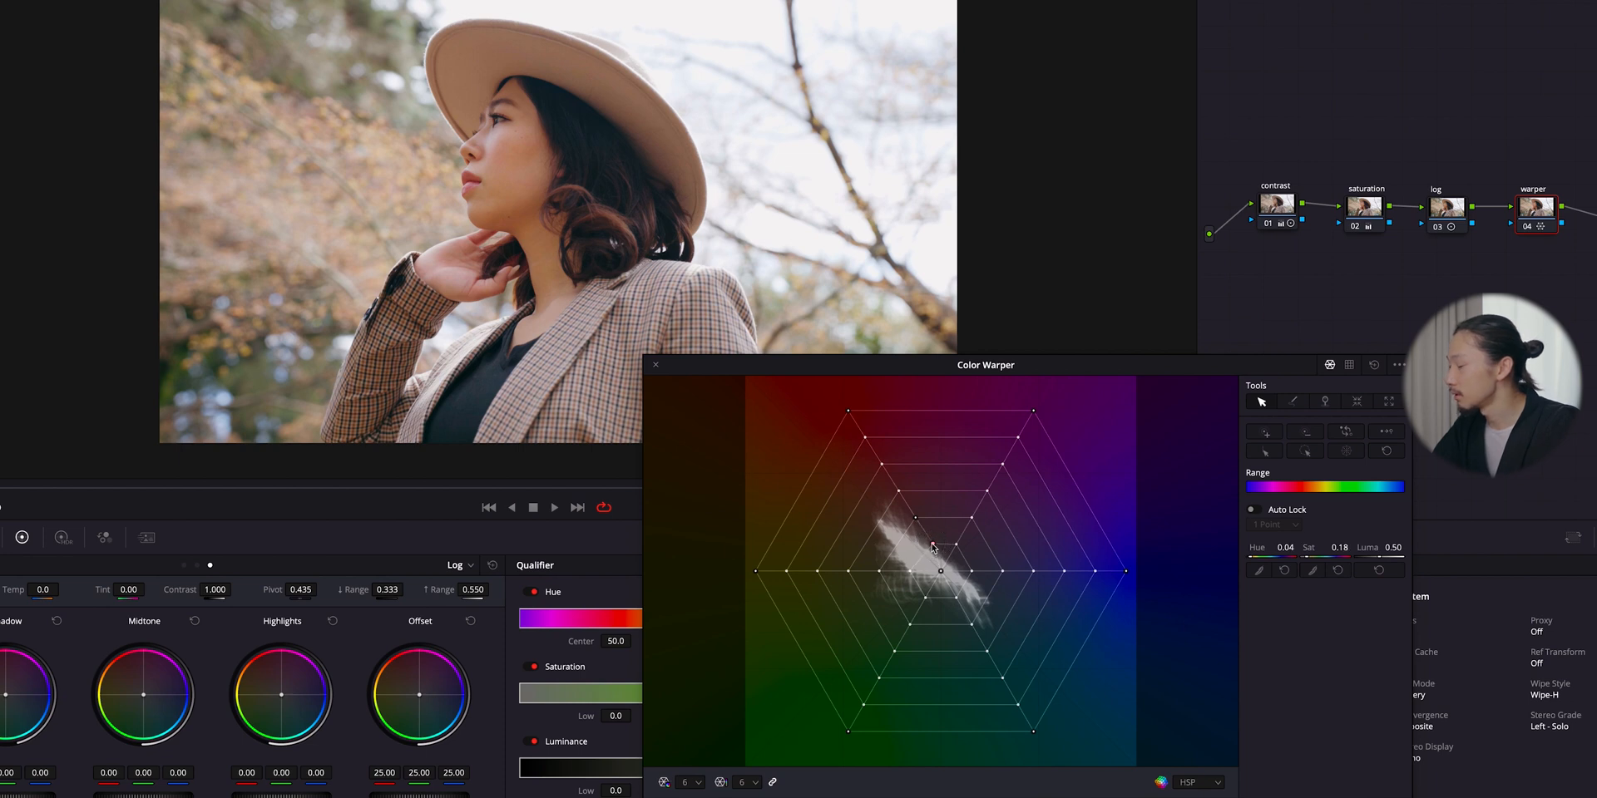
pyautogui.moveTo(896, 366)
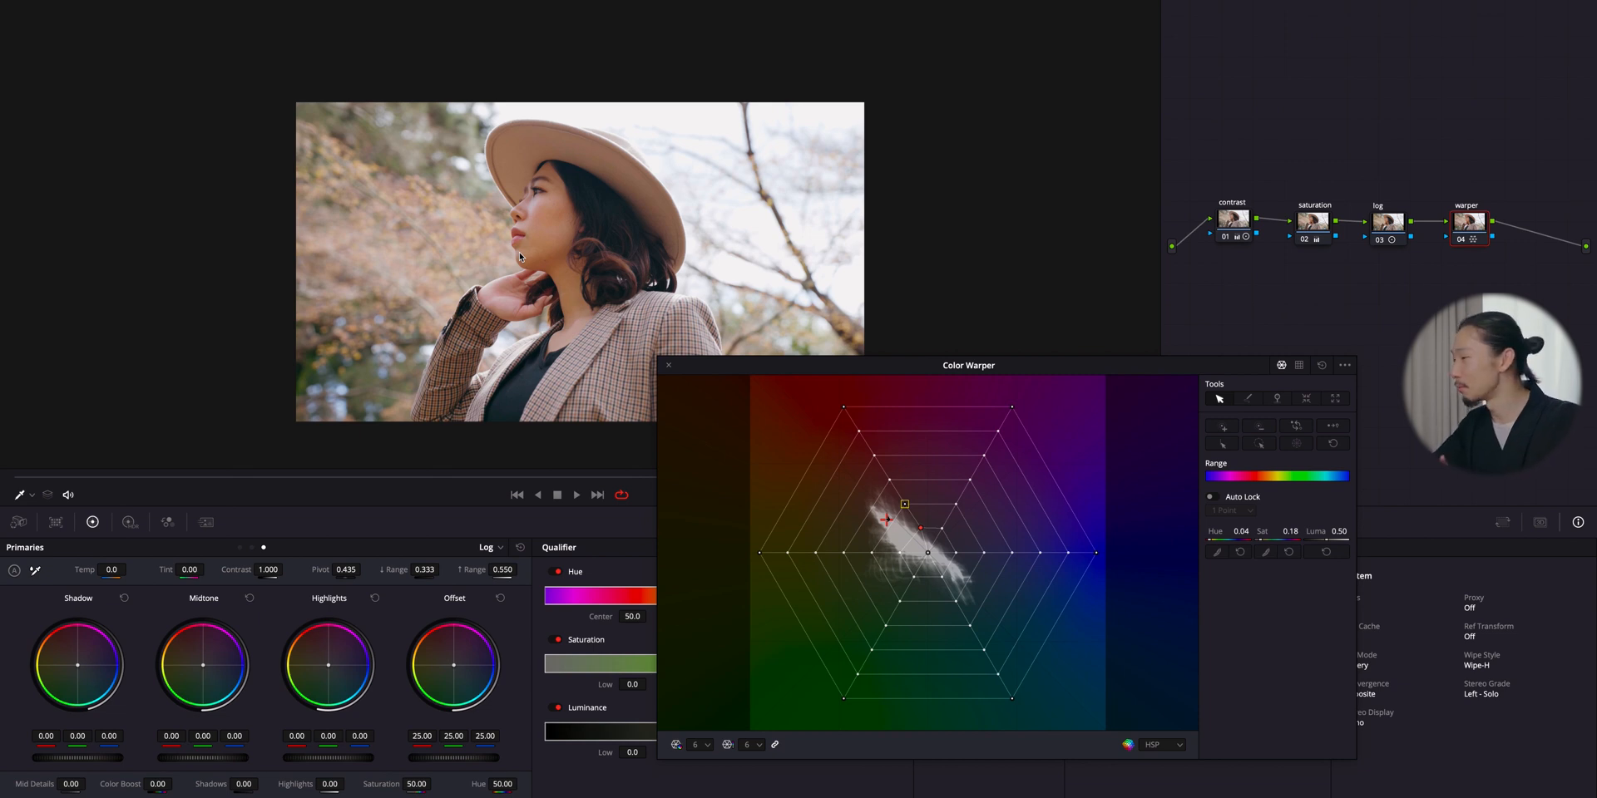
# - Drag the skin-tone point toward magenta, reading hue 0.04 and saturation 0.18
pyautogui.moveTo(905, 505); pyautogui.dragTo(918, 529)
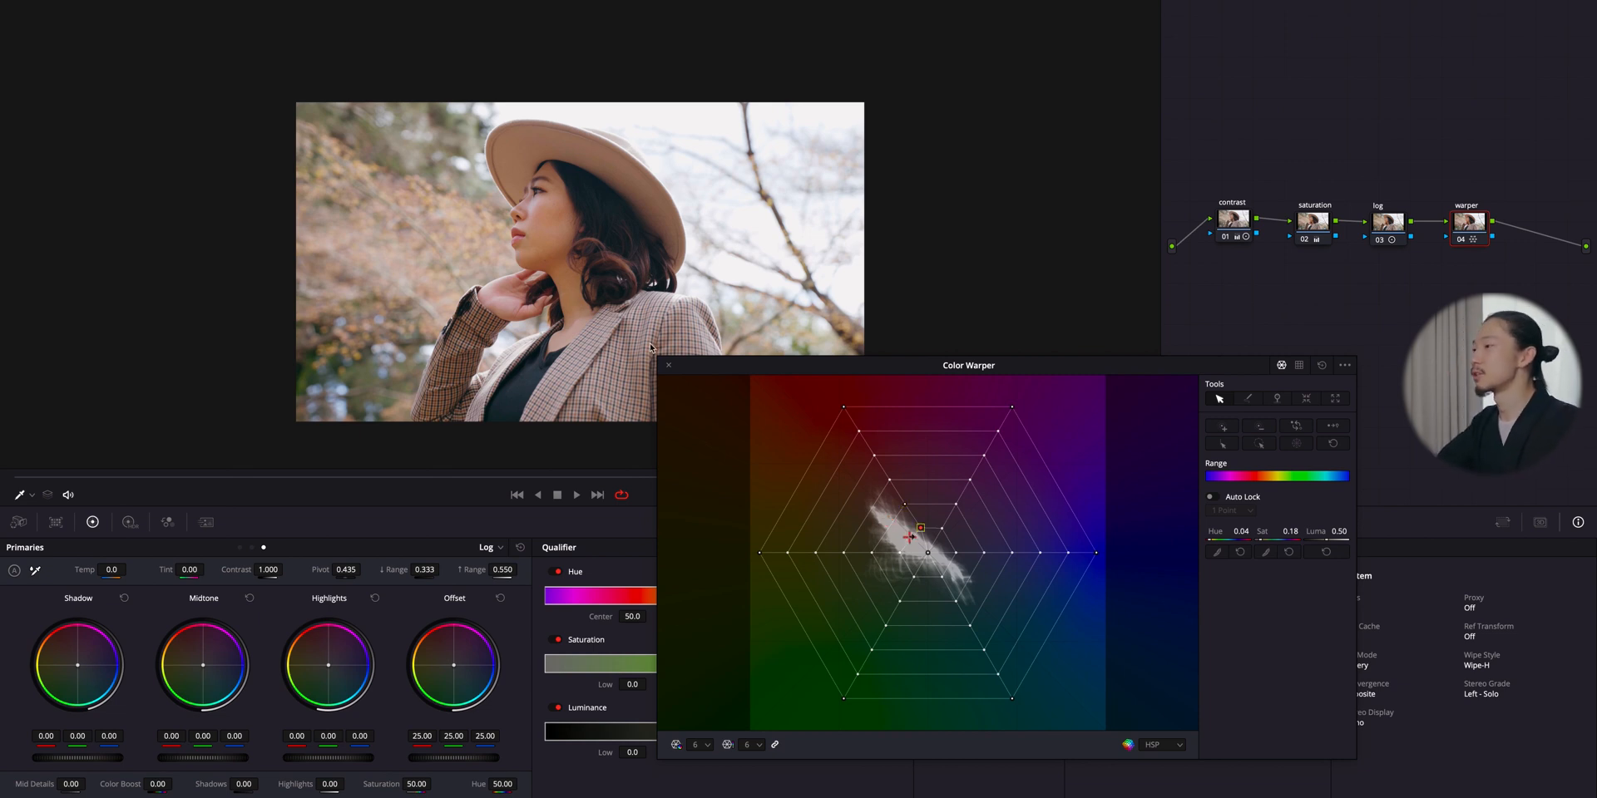